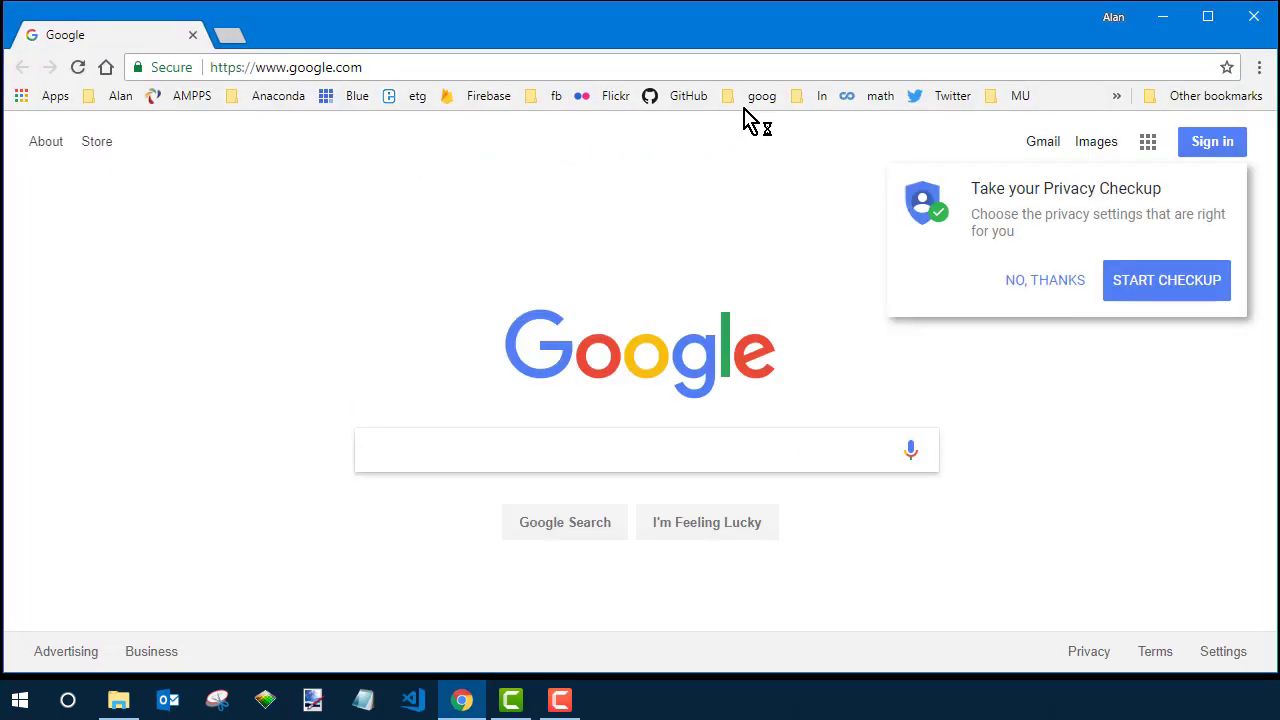
# Sign in to the Google account with its email and password from the Google home page
pyautogui.click(762, 96)
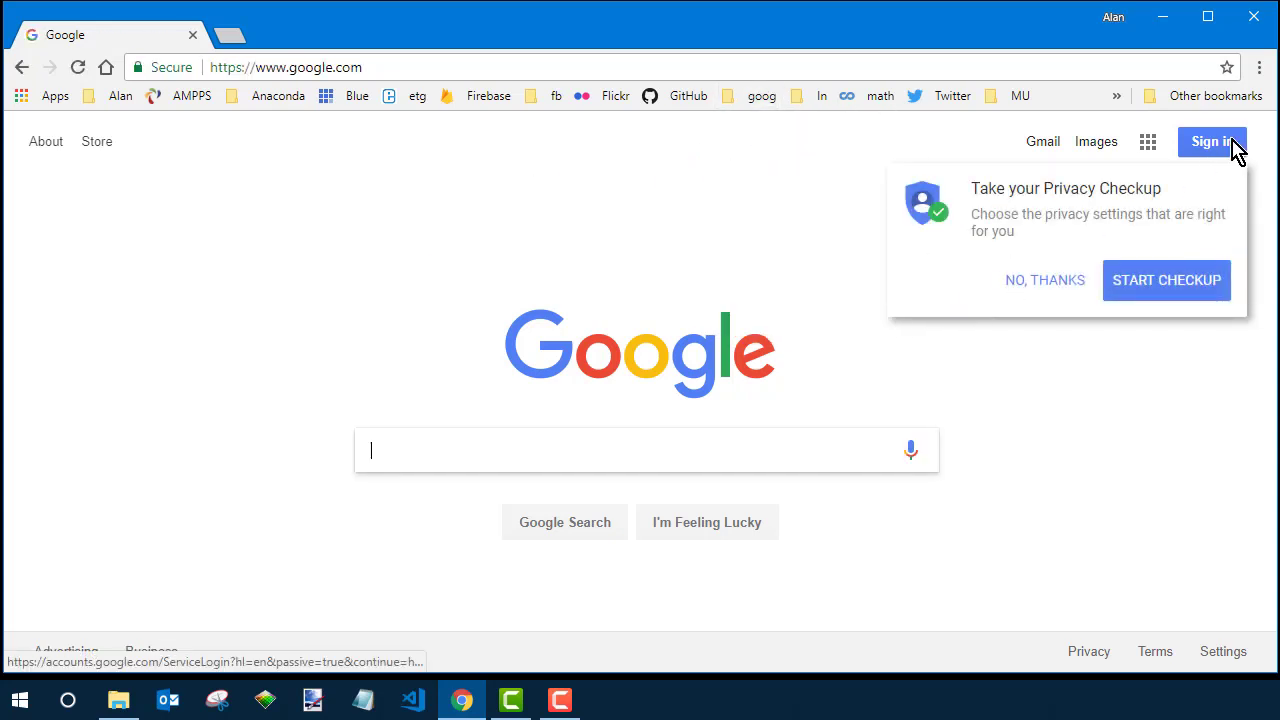
pyautogui.click(1212, 140)
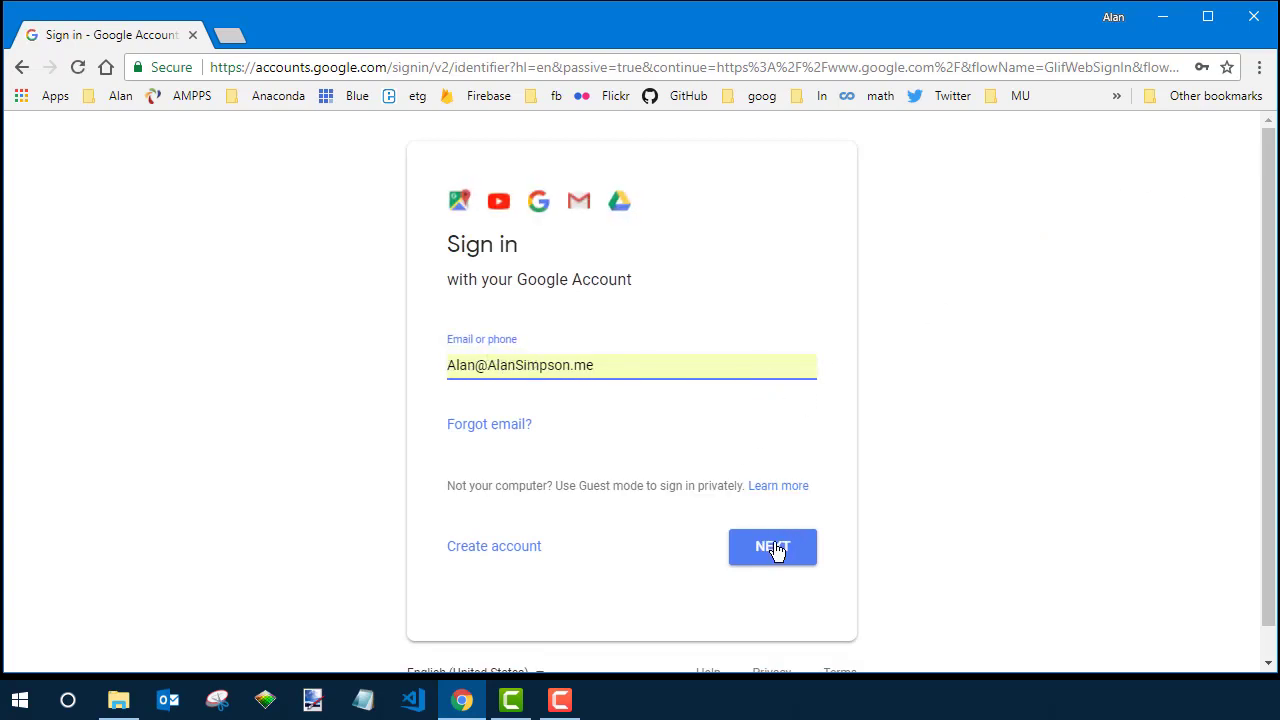
pyautogui.click(772, 548)
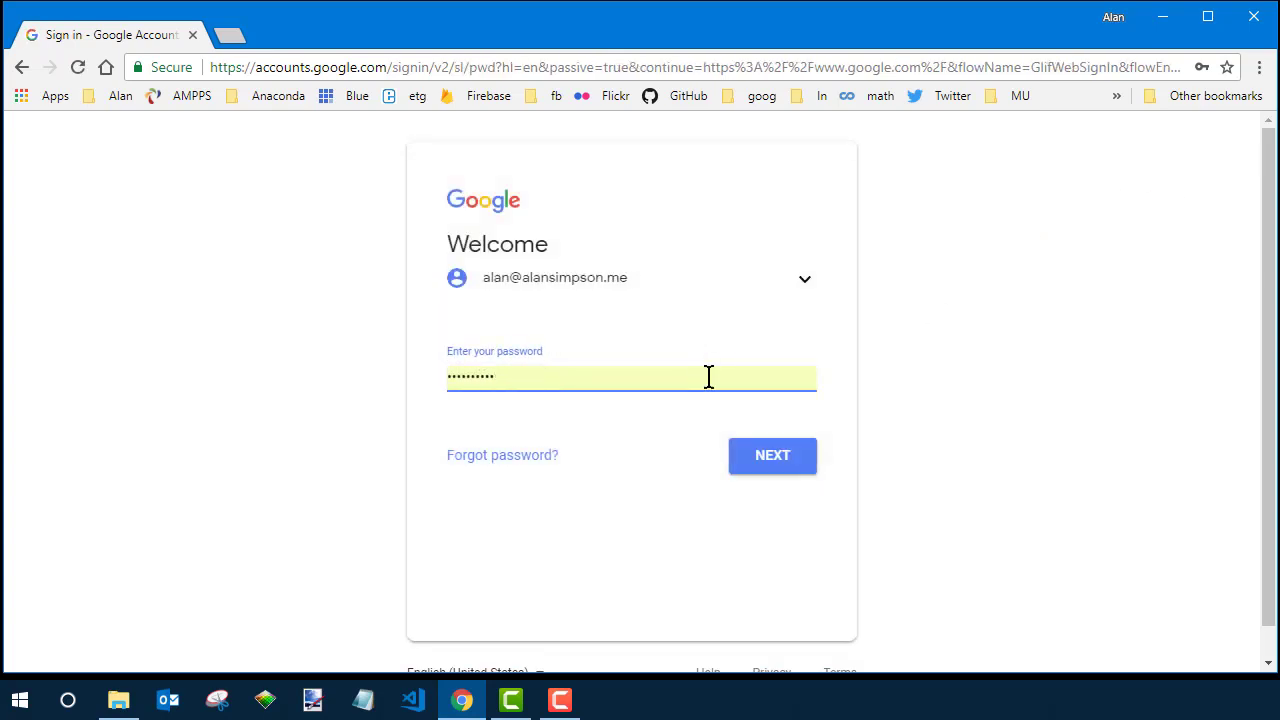
pyautogui.click(772, 456)
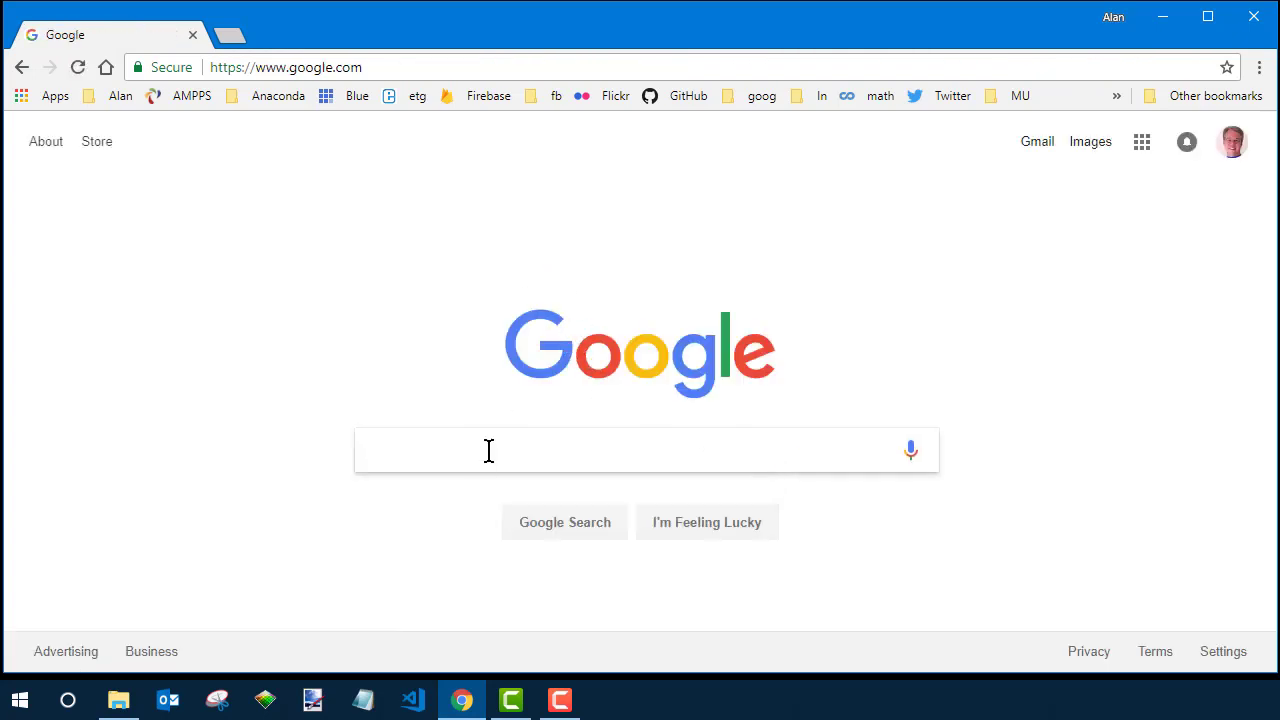
# Search Google for 'custom search engine' and go to the cse.google.com result
pyautogui.write('custom search')
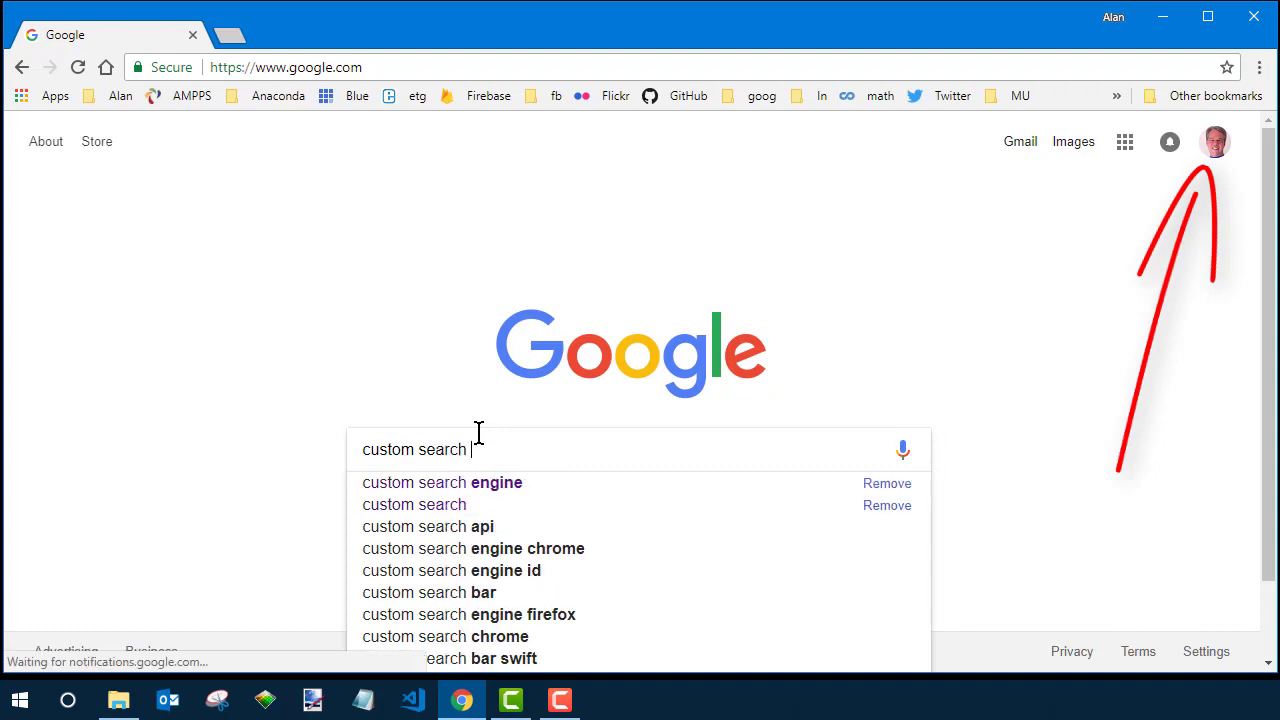
pyautogui.press('enter')
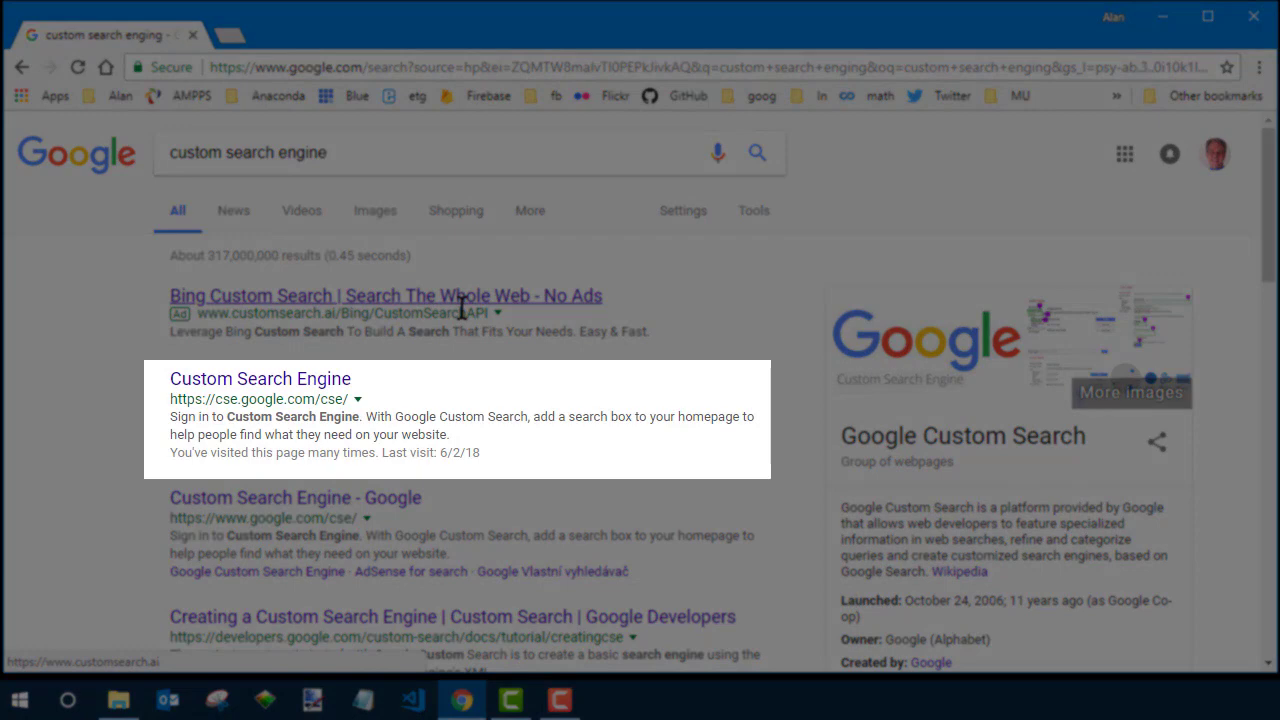
pyautogui.click(260, 378)
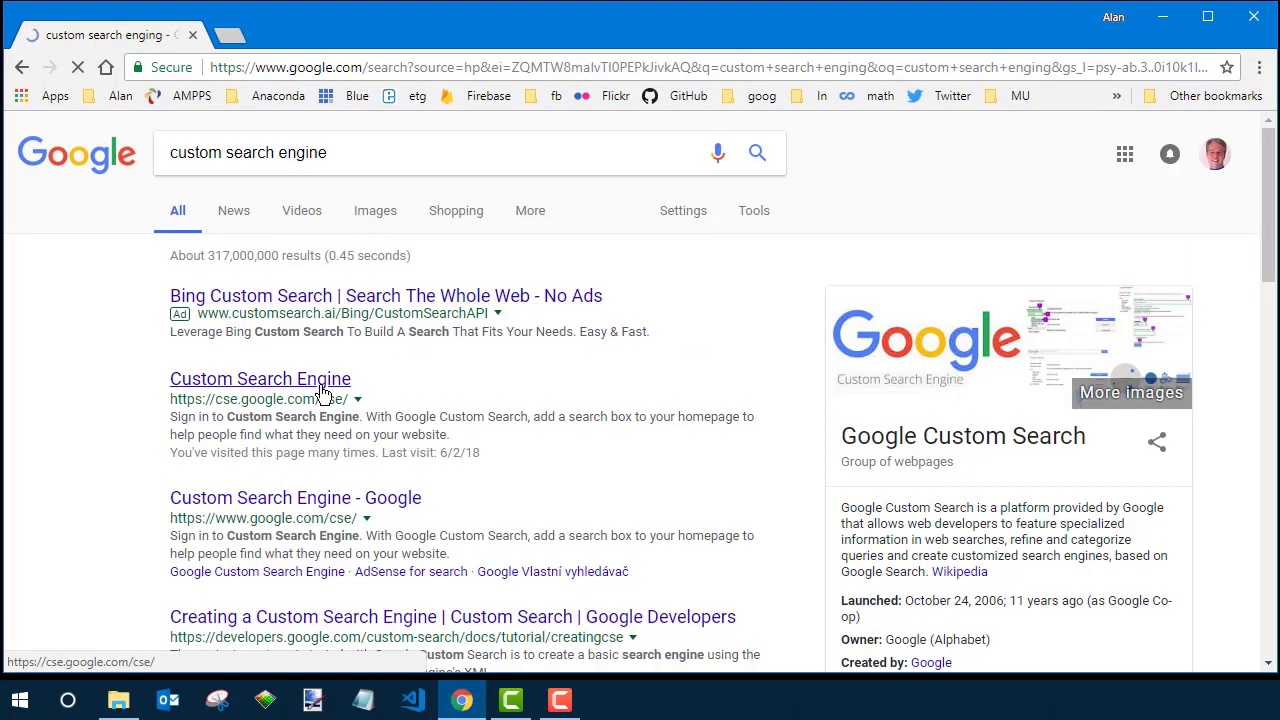
# Start a new search engine with AlanSimpson.me as the site to search and its name
pyautogui.click(260, 378)
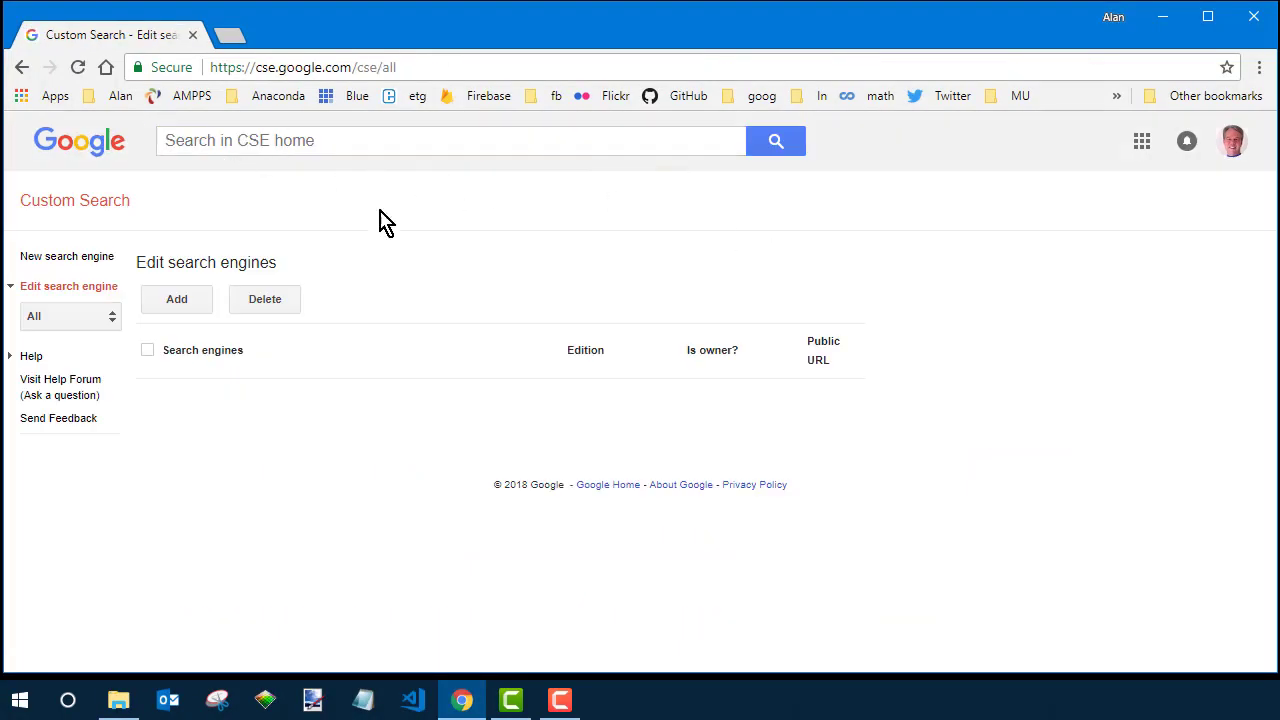
pyautogui.click(68, 256)
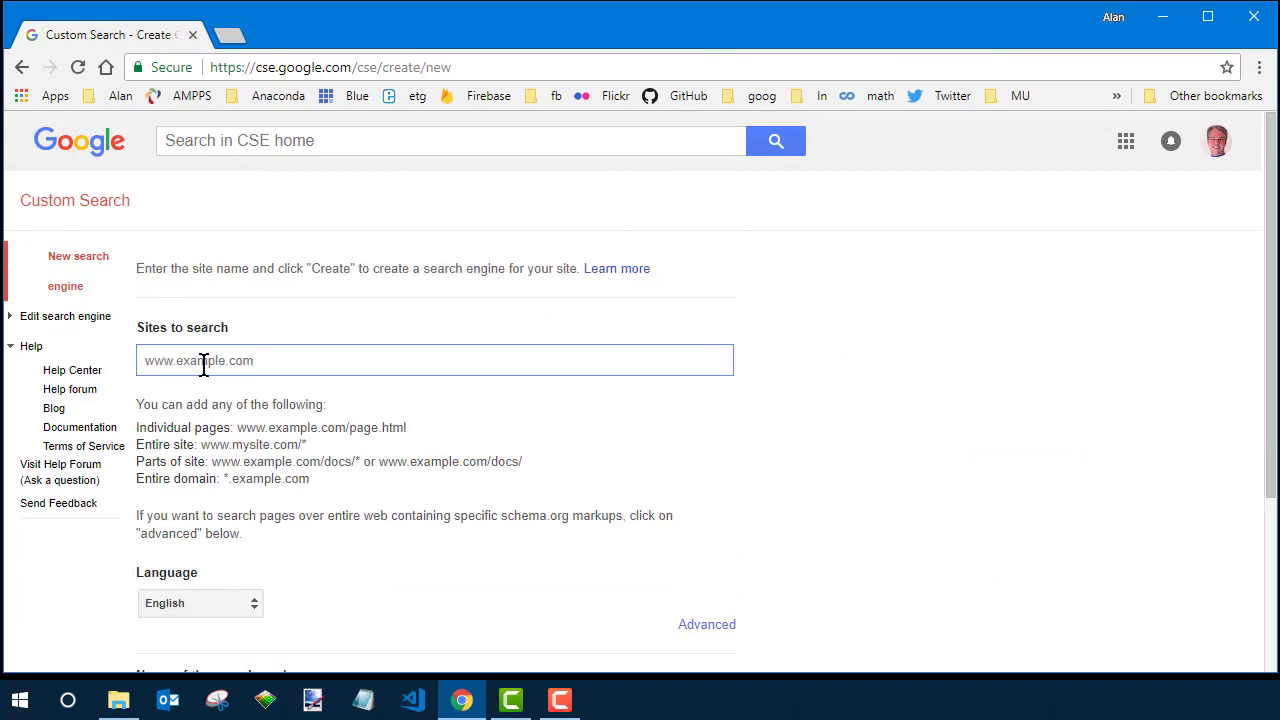
pyautogui.write('A')
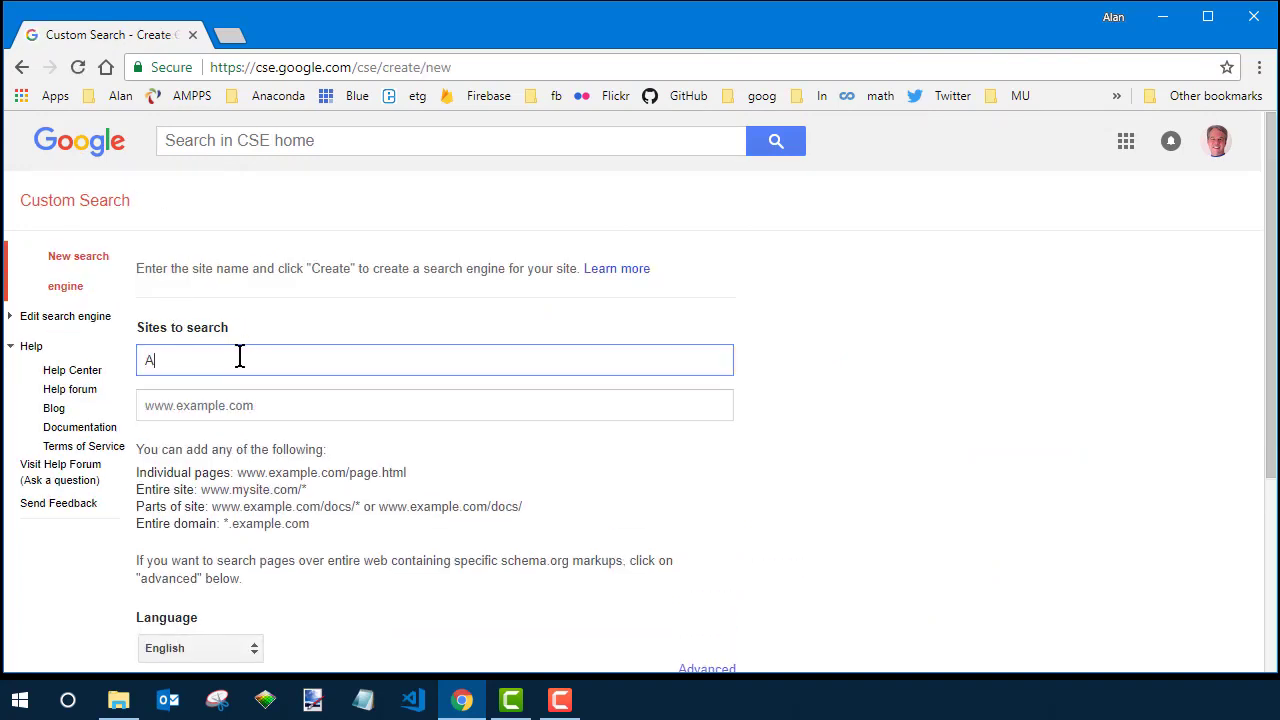
pyautogui.write('lanSimpson.me')
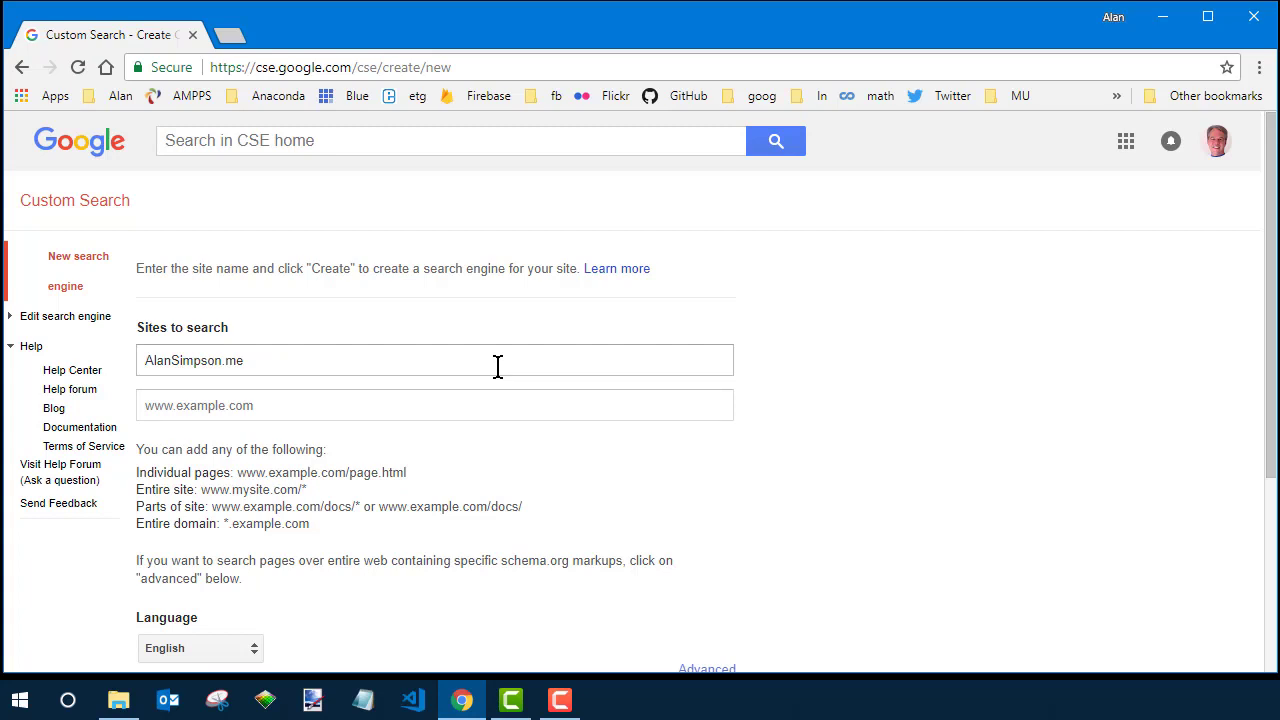
pyautogui.moveTo(420, 498)
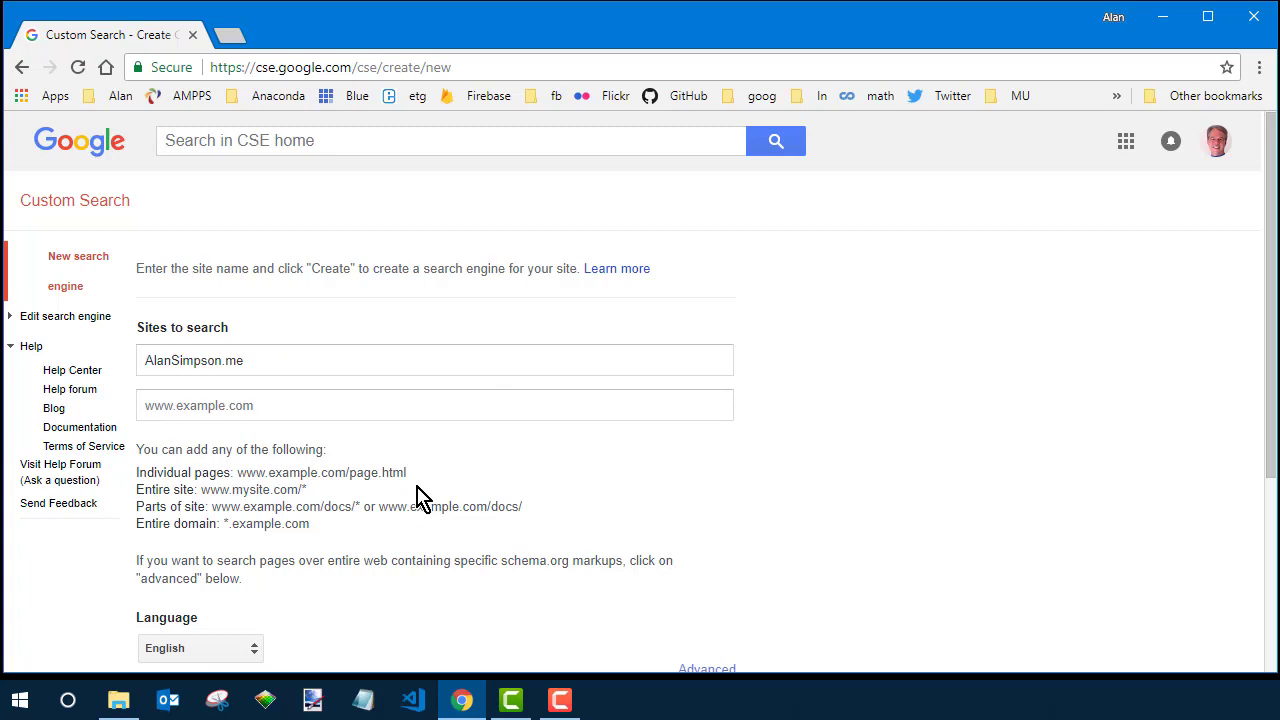
pyautogui.moveTo(528, 510)
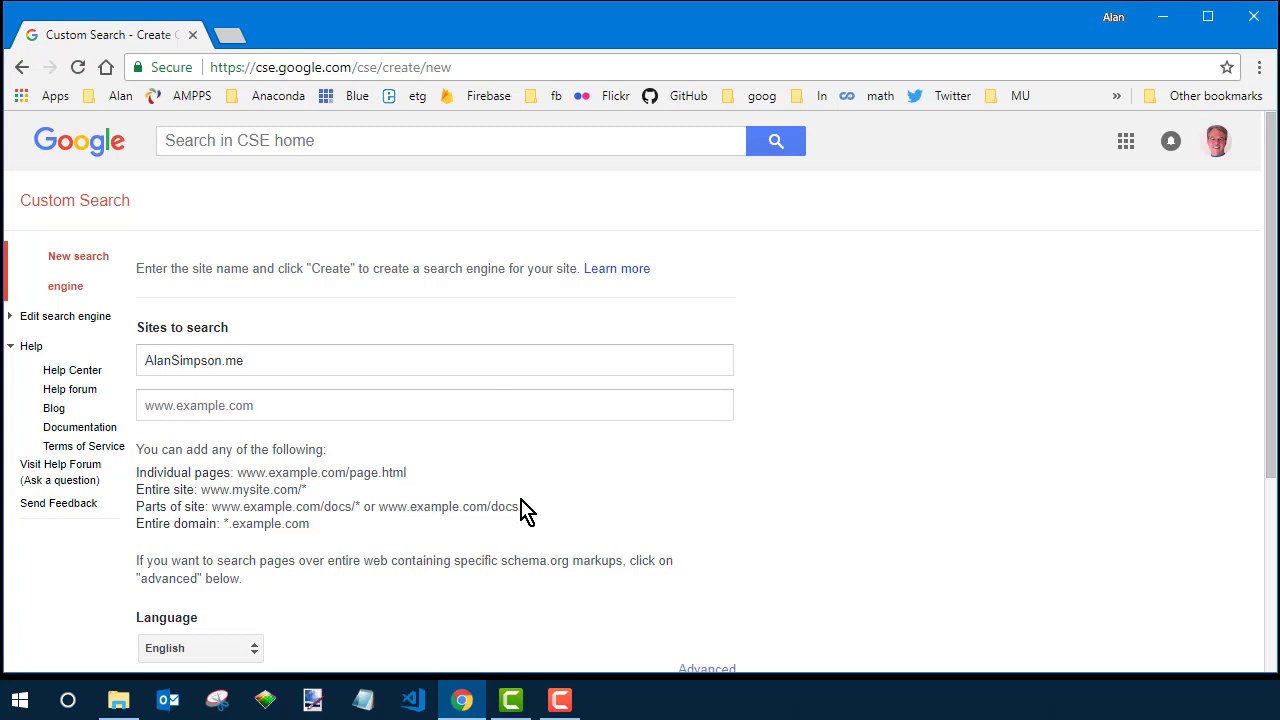
pyautogui.scroll(-3)
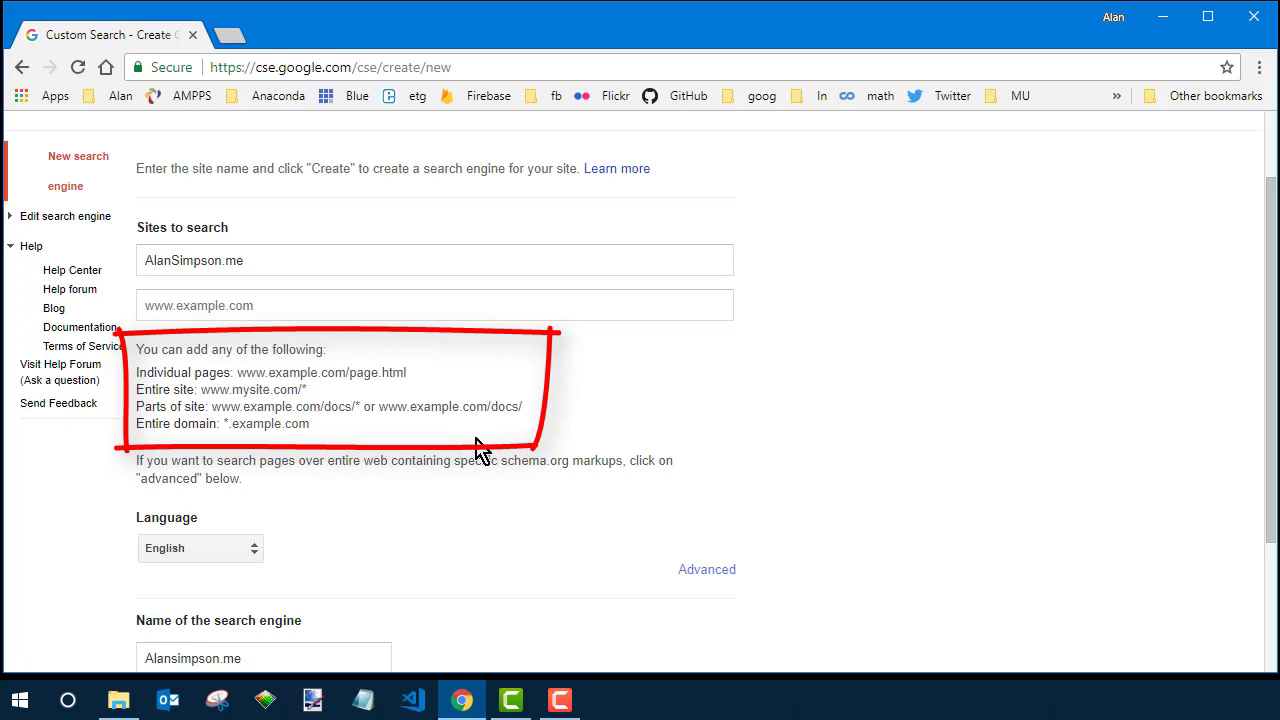
pyautogui.scroll(-3)
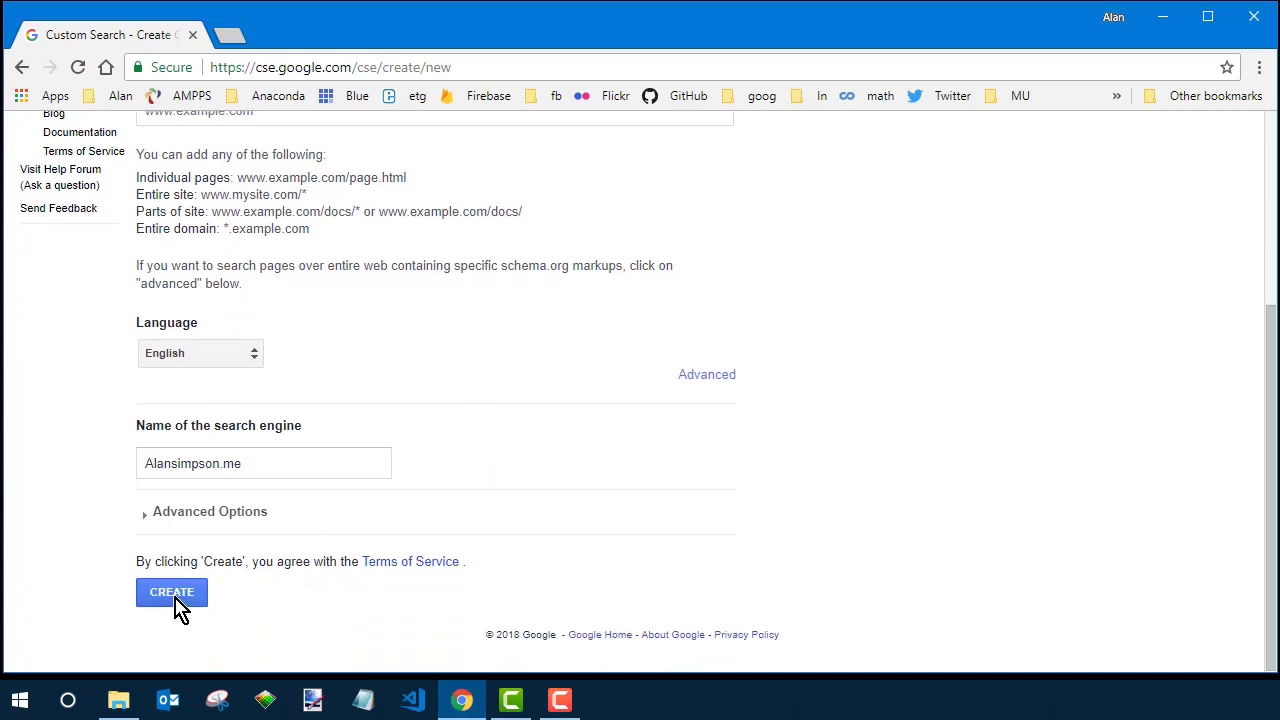
# Create the AlanSimpson.me engine and go to its Control Panel settings
pyautogui.click(172, 592)
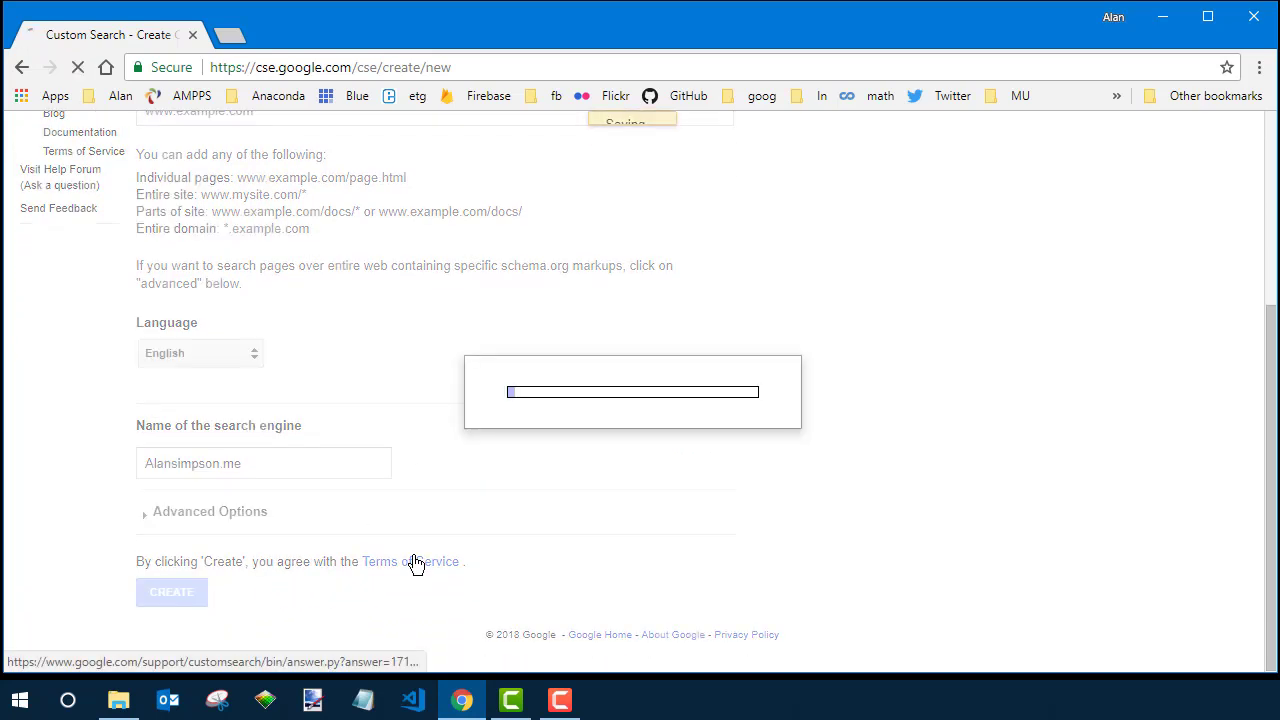
pyautogui.click(172, 592)
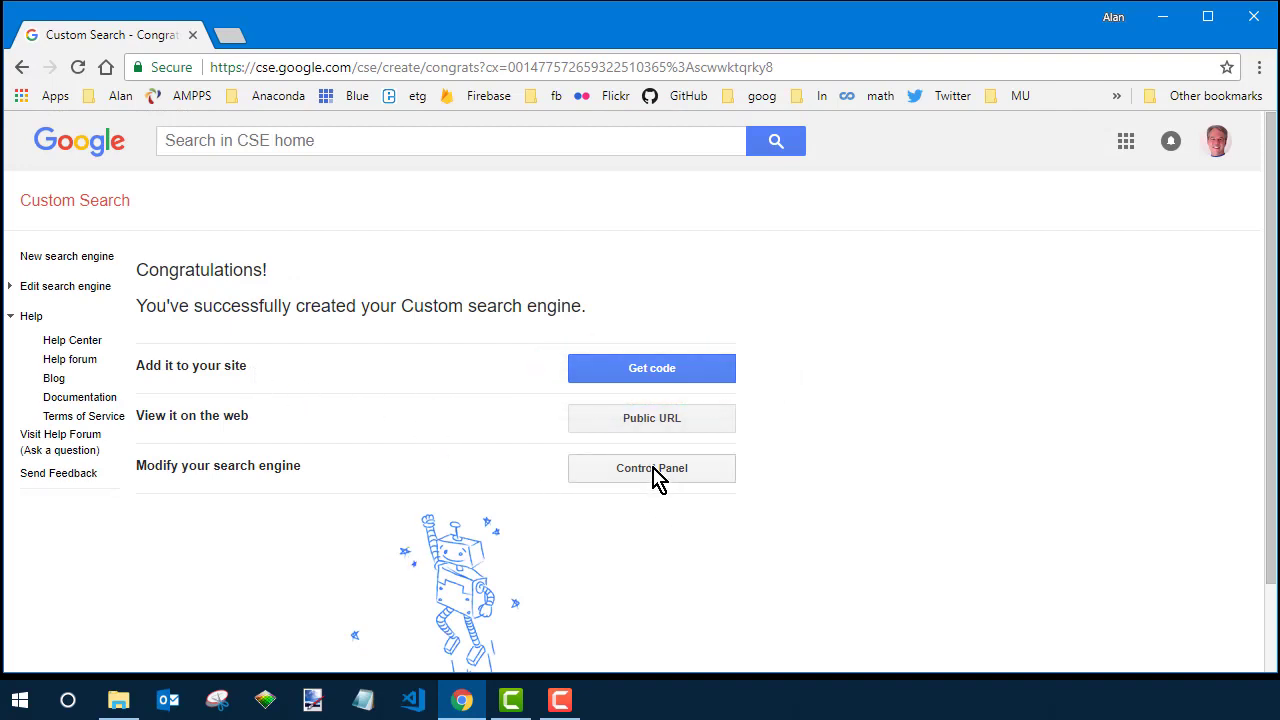
pyautogui.click(652, 468)
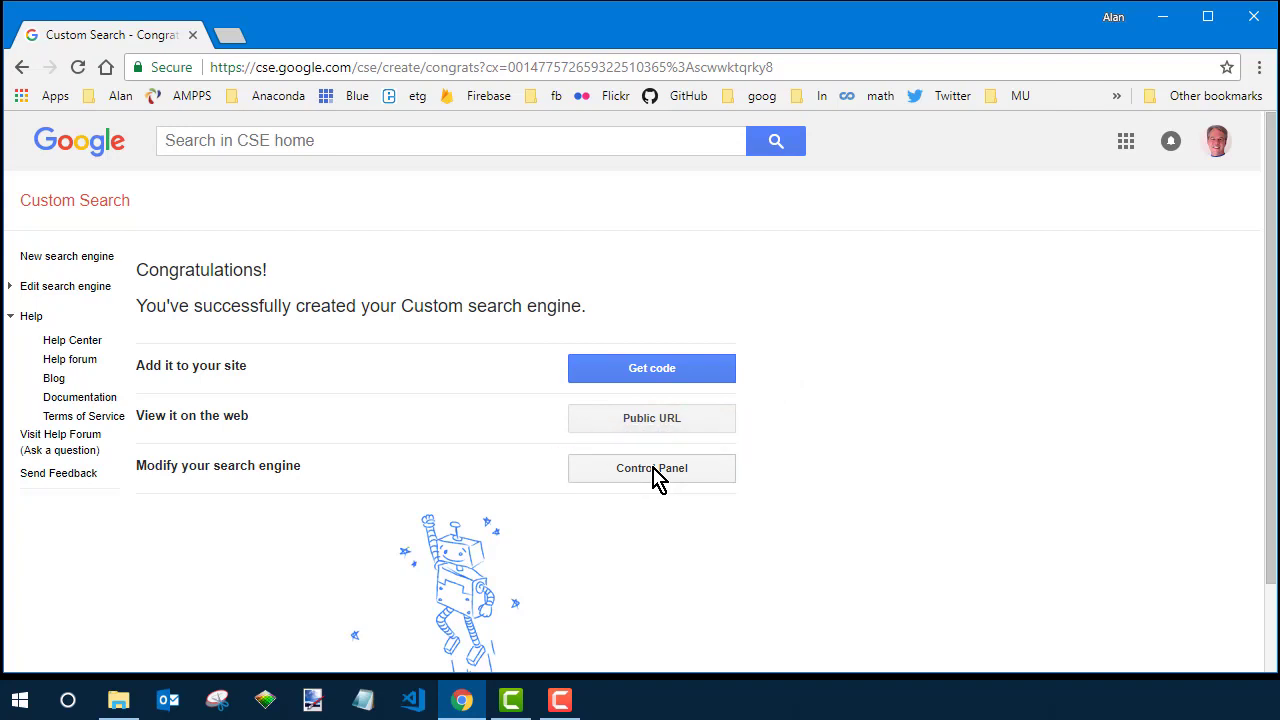
pyautogui.click(652, 468)
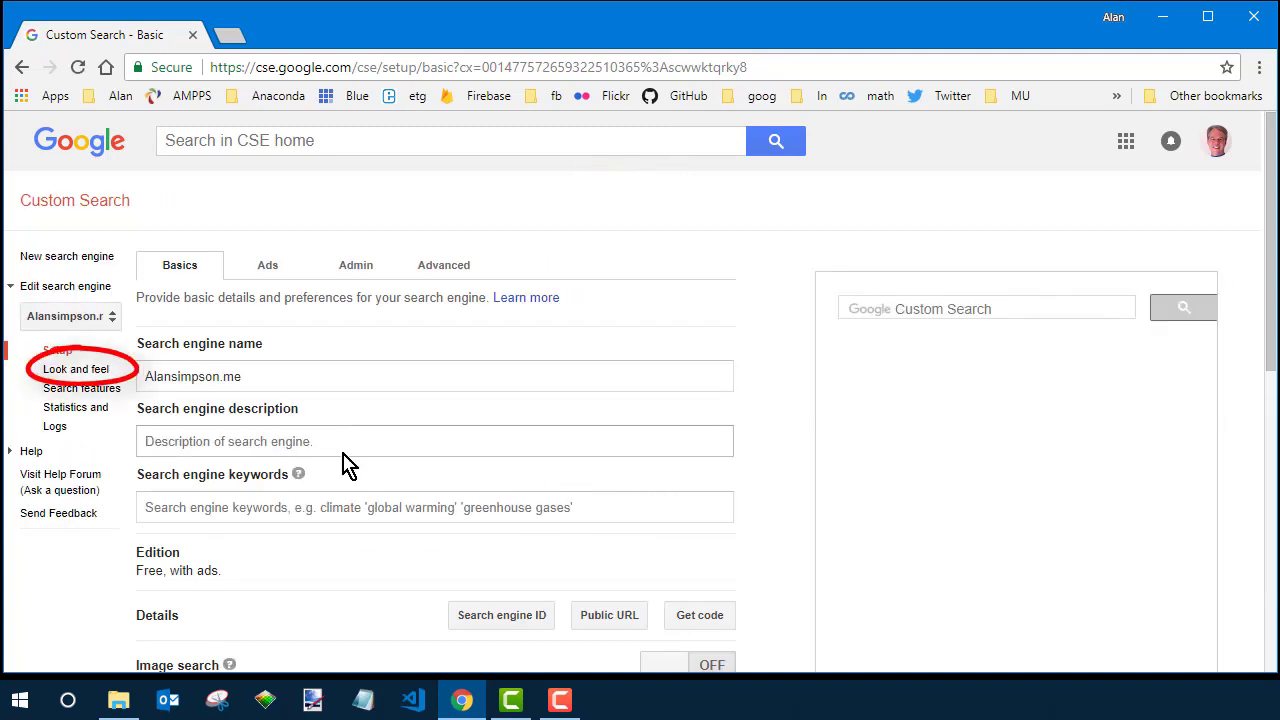
# Show the Look and feel layout options, with Overlay as the chosen layout
pyautogui.click(76, 368)
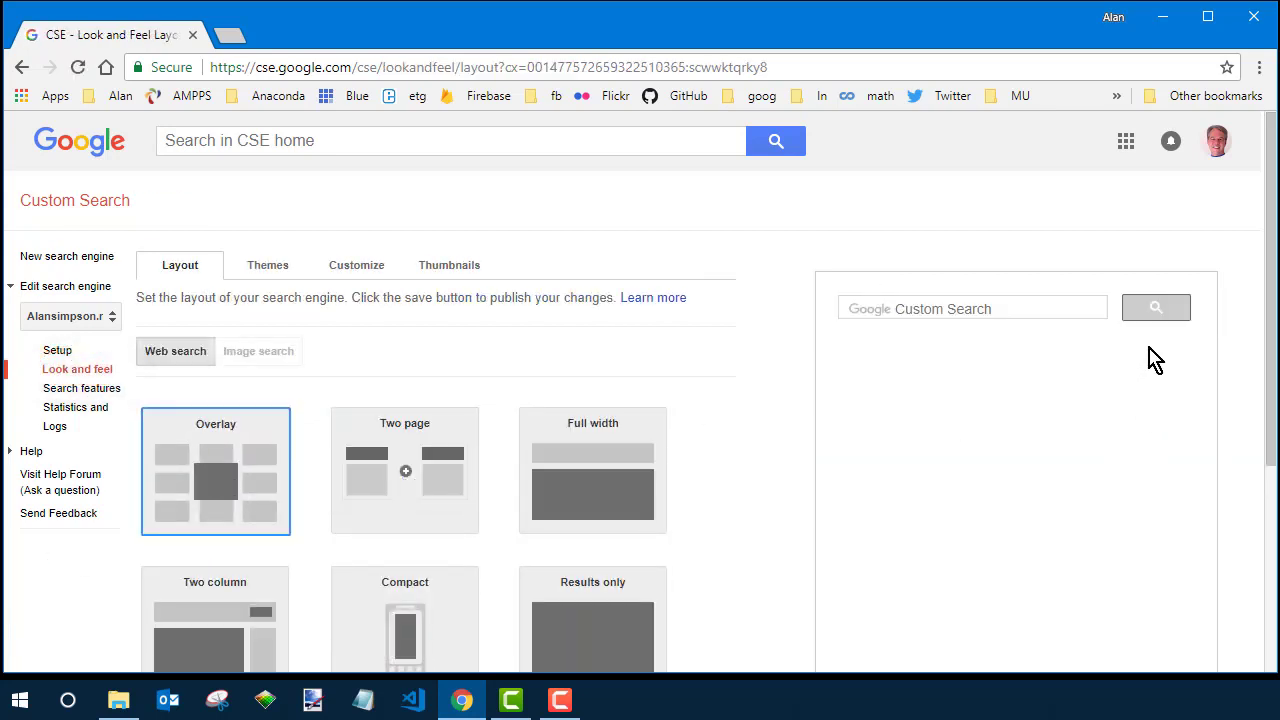
pyautogui.moveTo(1120, 364)
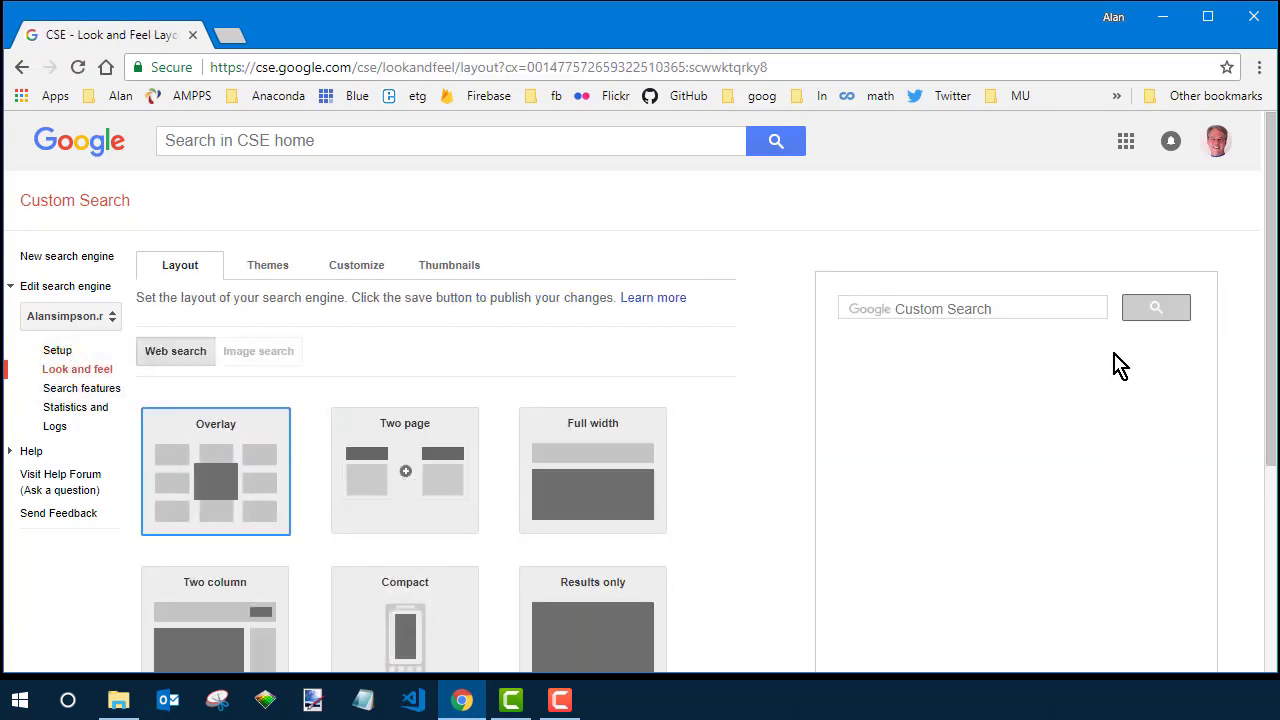
pyautogui.moveTo(484, 348)
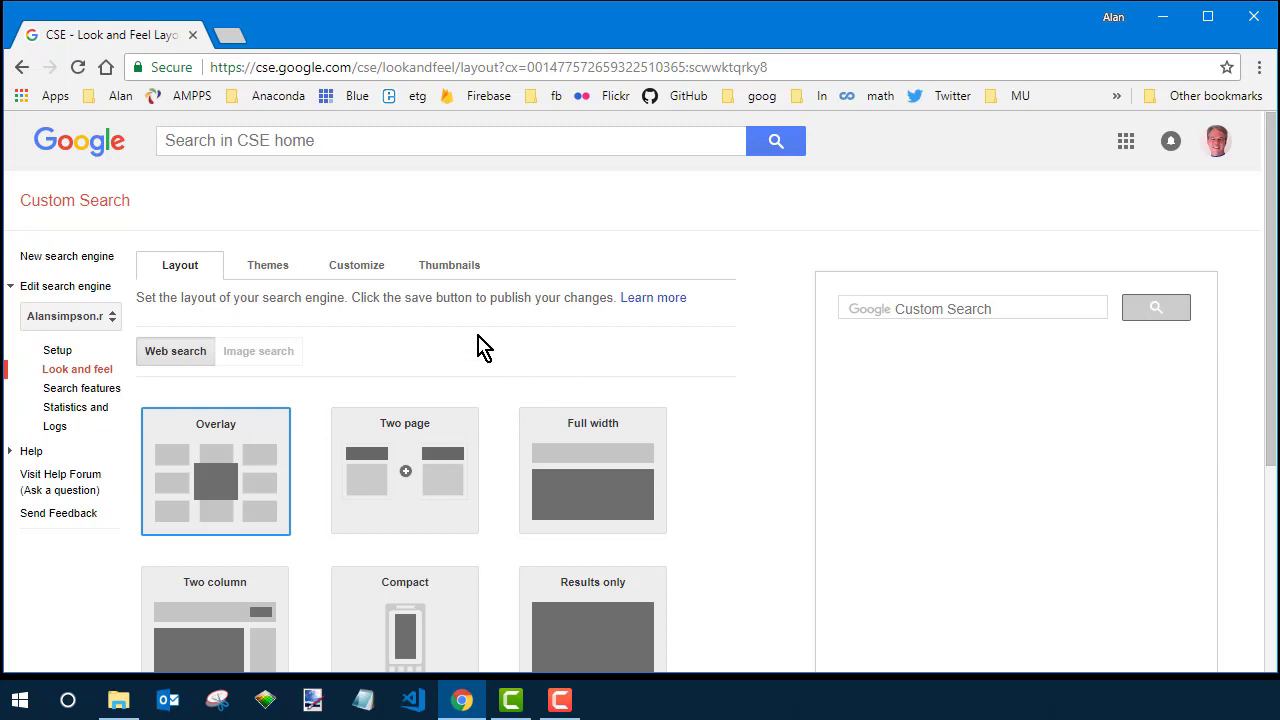
pyautogui.moveTo(222, 500)
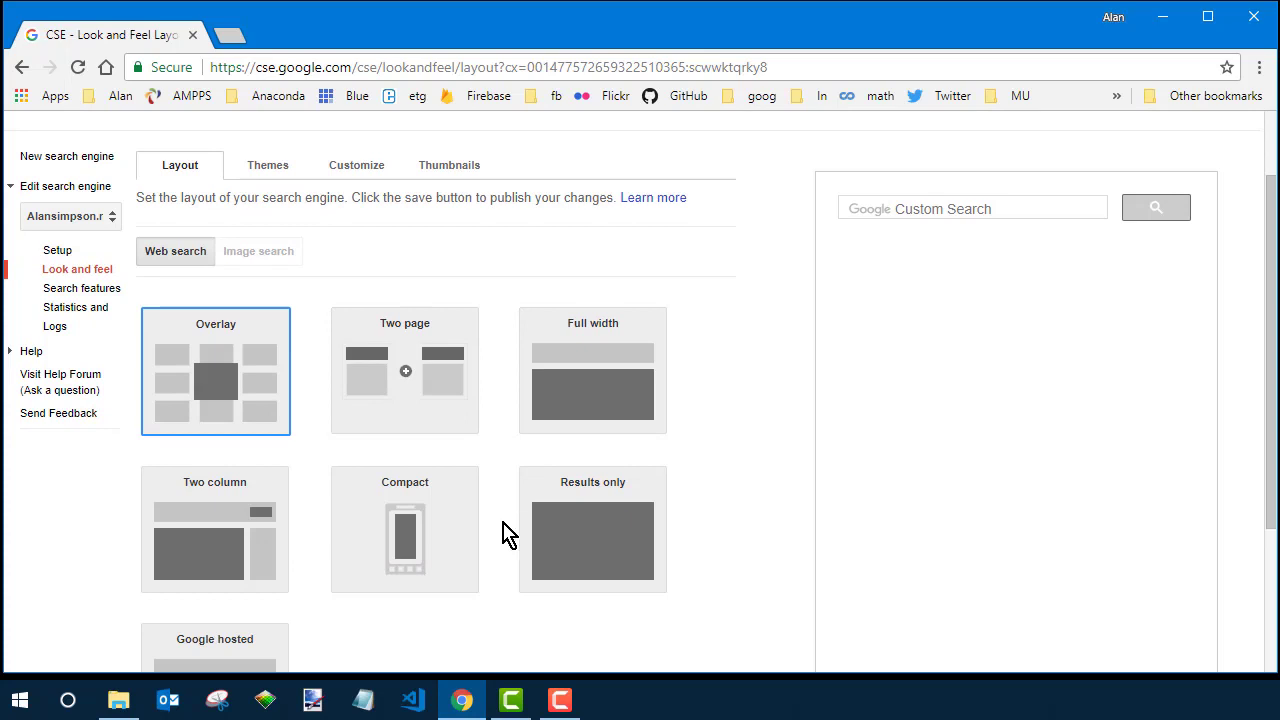
pyautogui.scroll(-3)
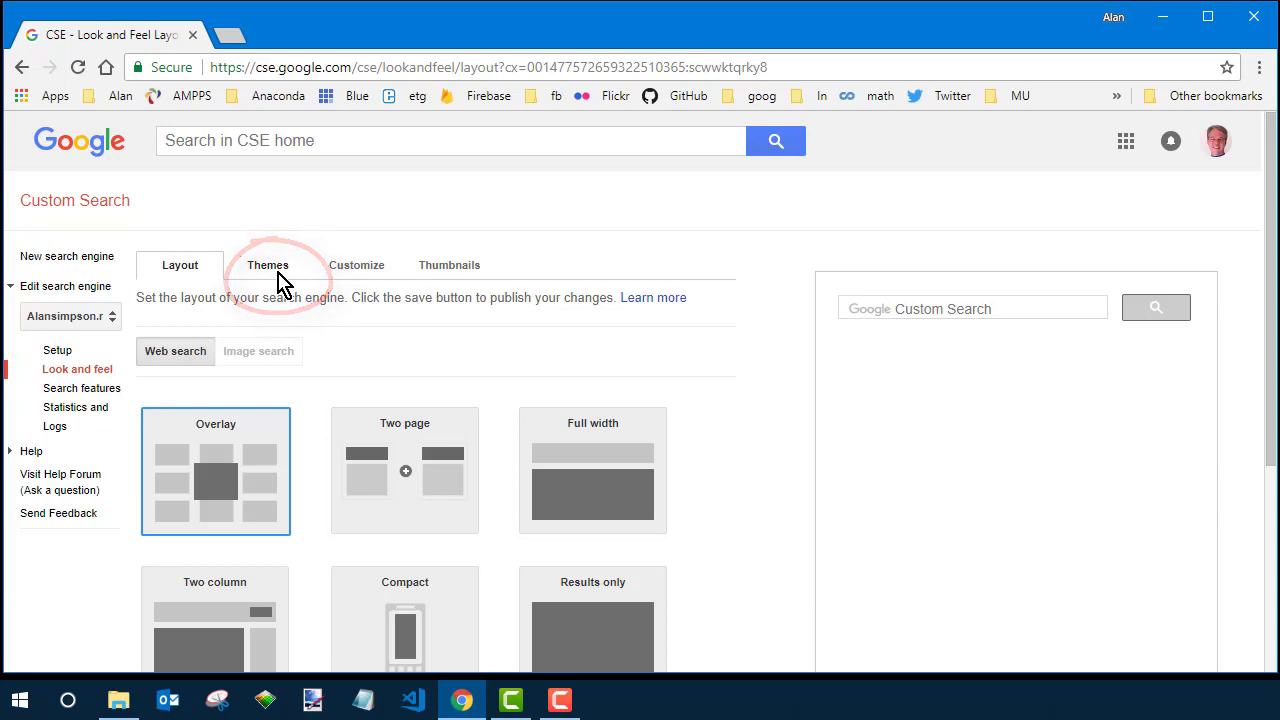
# Pick the Minimalist theme for the engine's search results
pyautogui.click(268, 264)
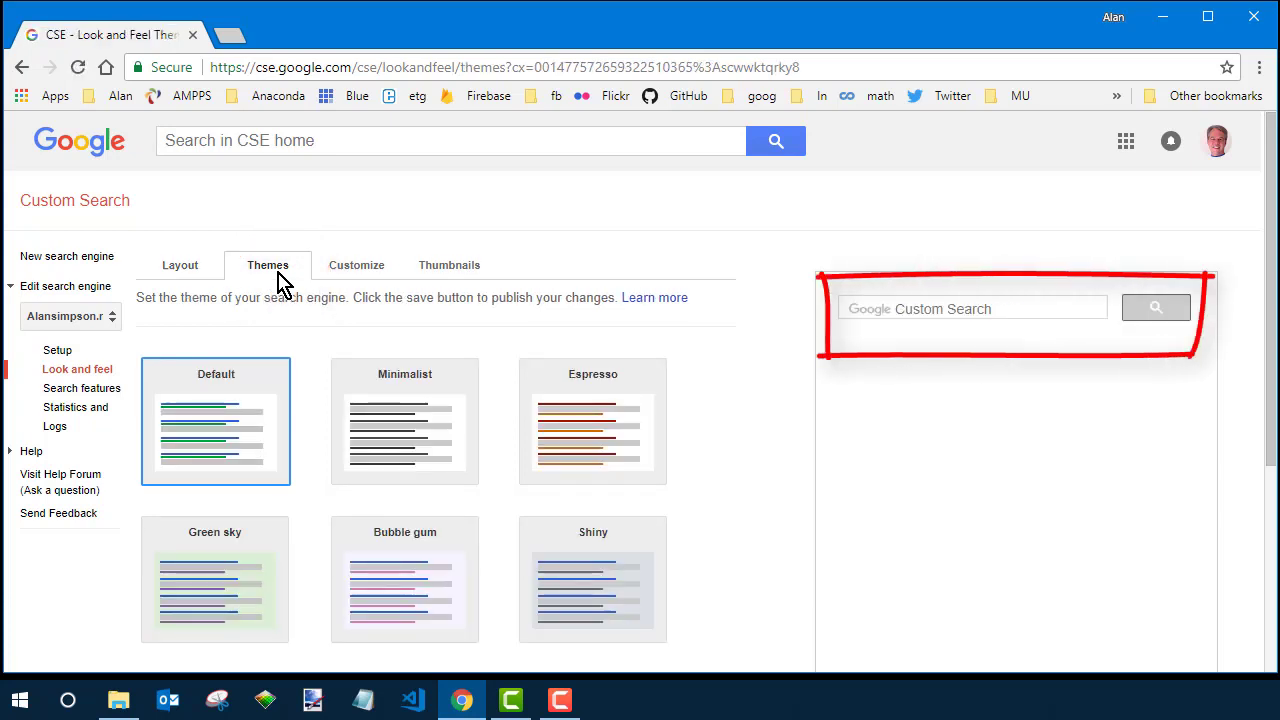
pyautogui.click(592, 578)
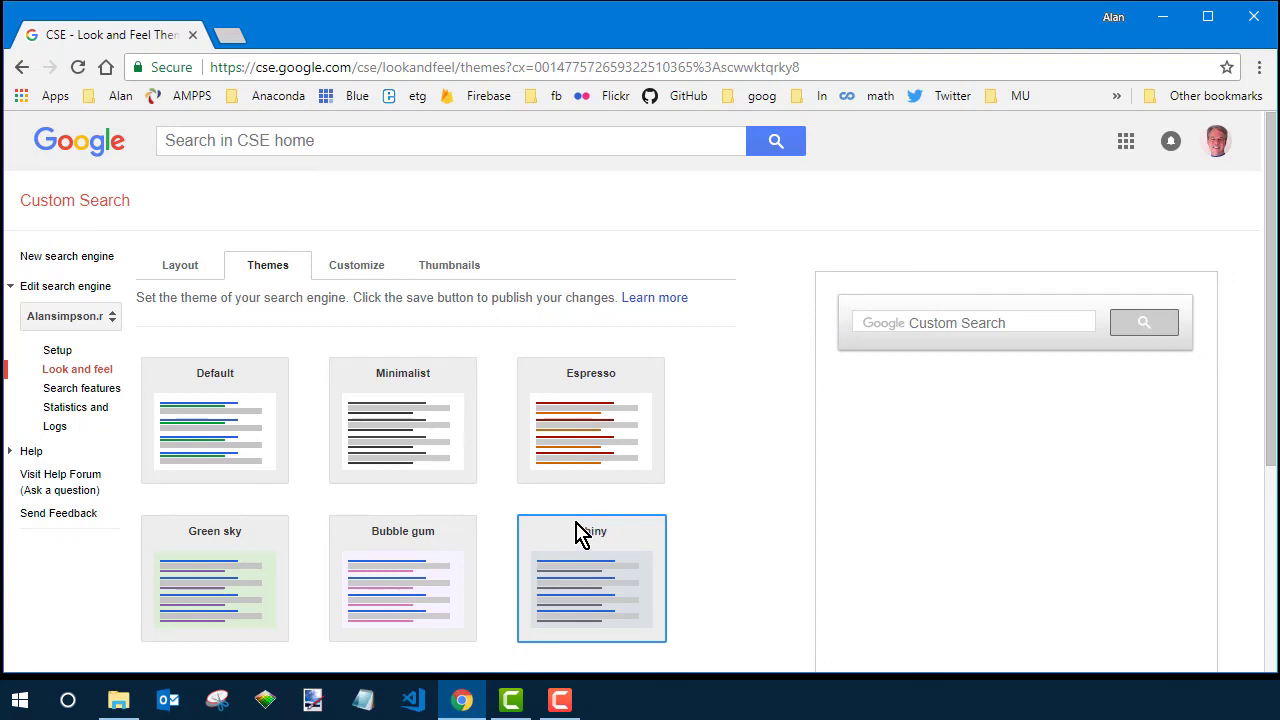
pyautogui.moveTo(390, 478)
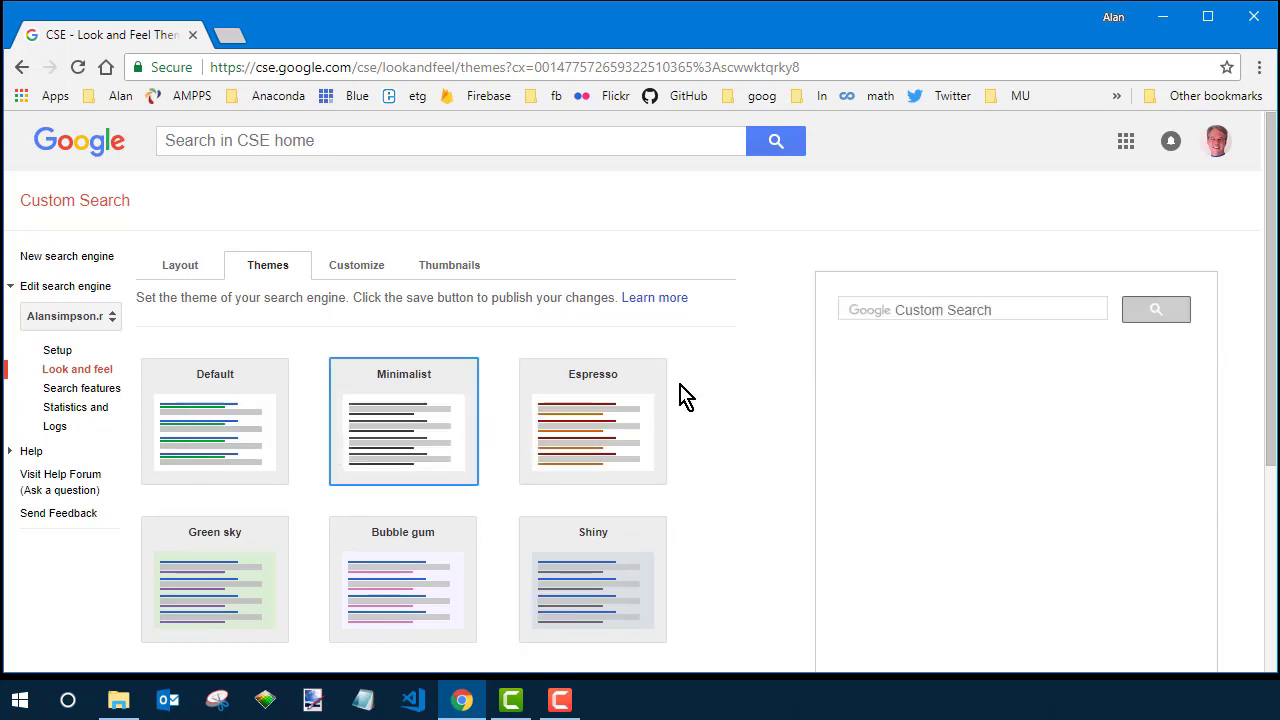
pyautogui.scroll(-3)
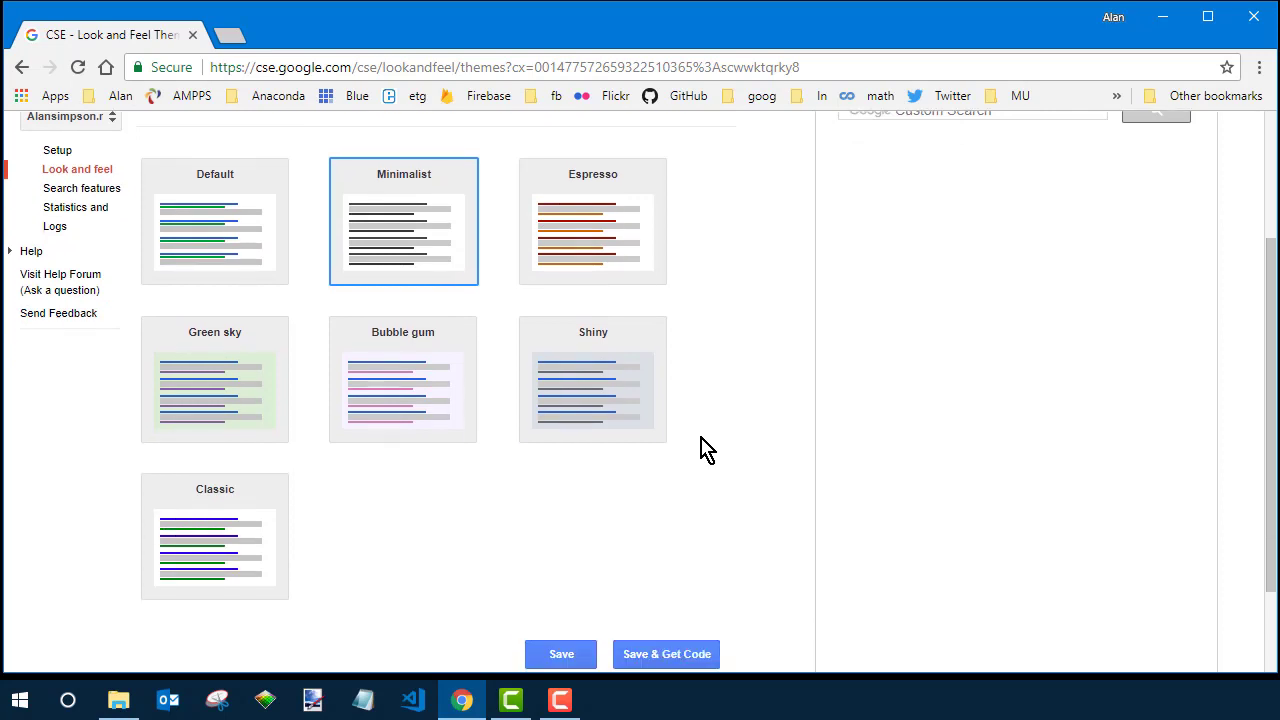
pyautogui.scroll(-3)
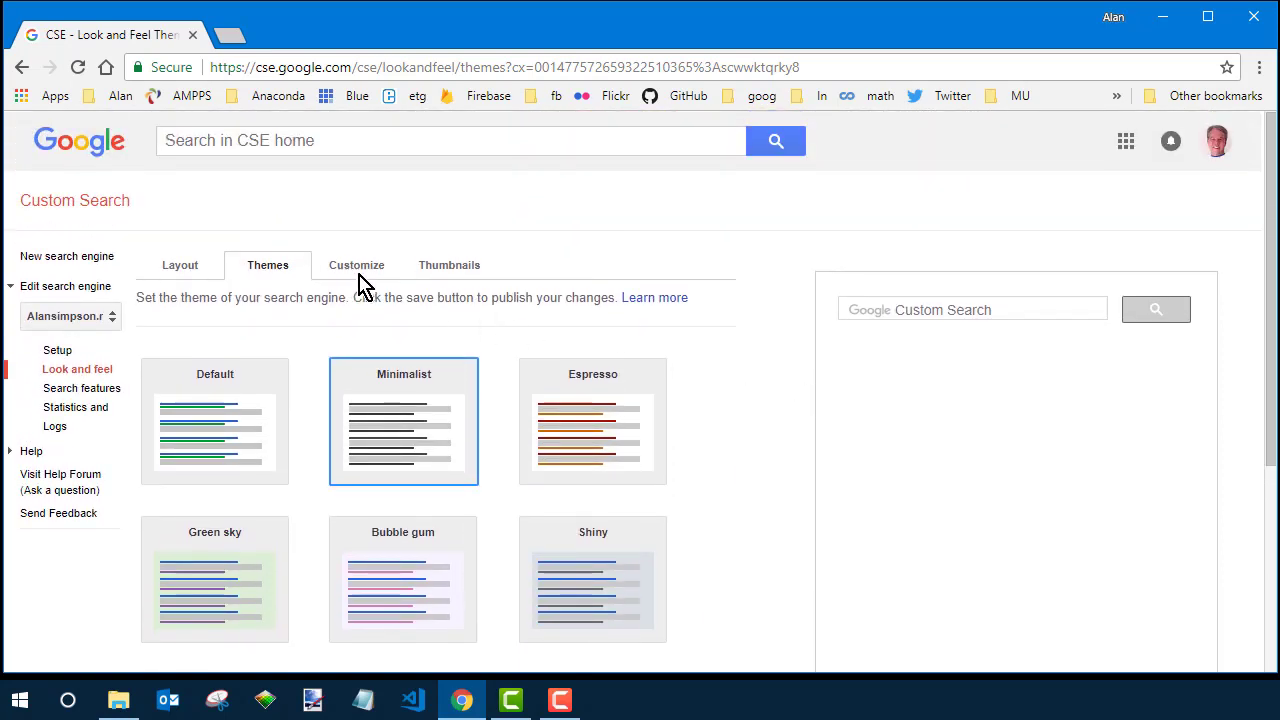
# Set the search results font to Trebuchet MS and save with Save & Get Code
pyautogui.click(356, 264)
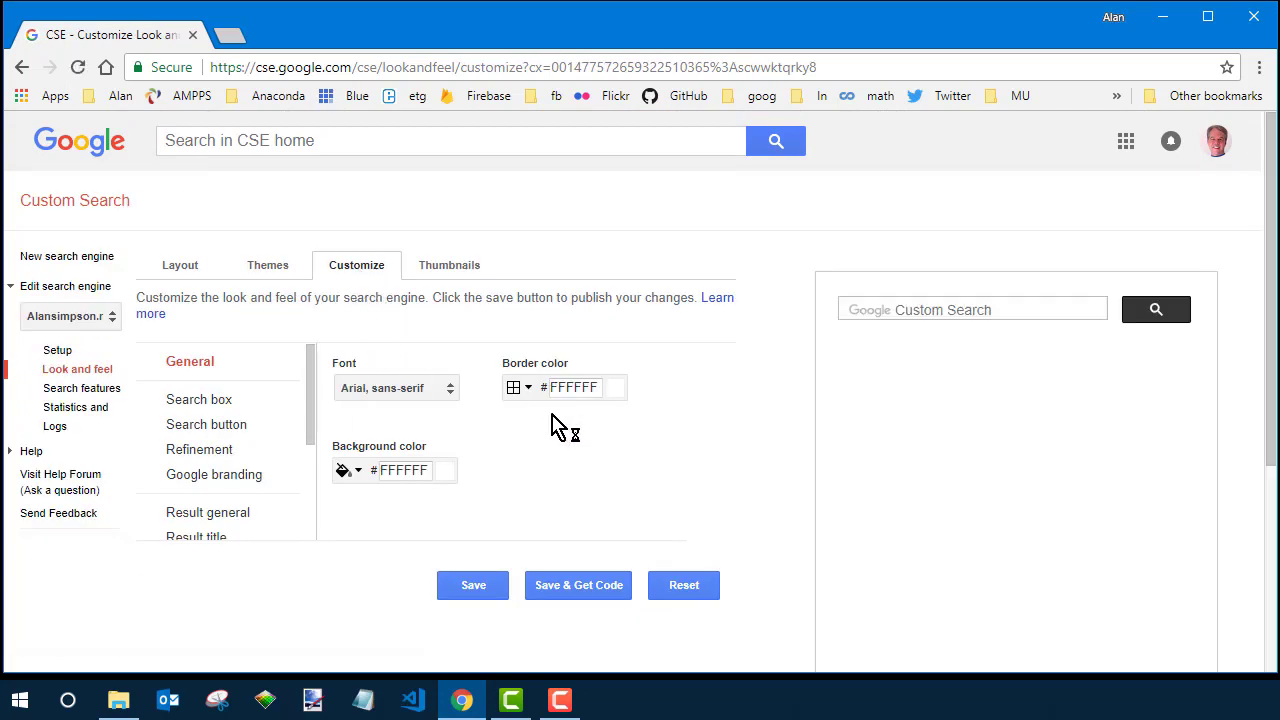
pyautogui.moveTo(562, 420)
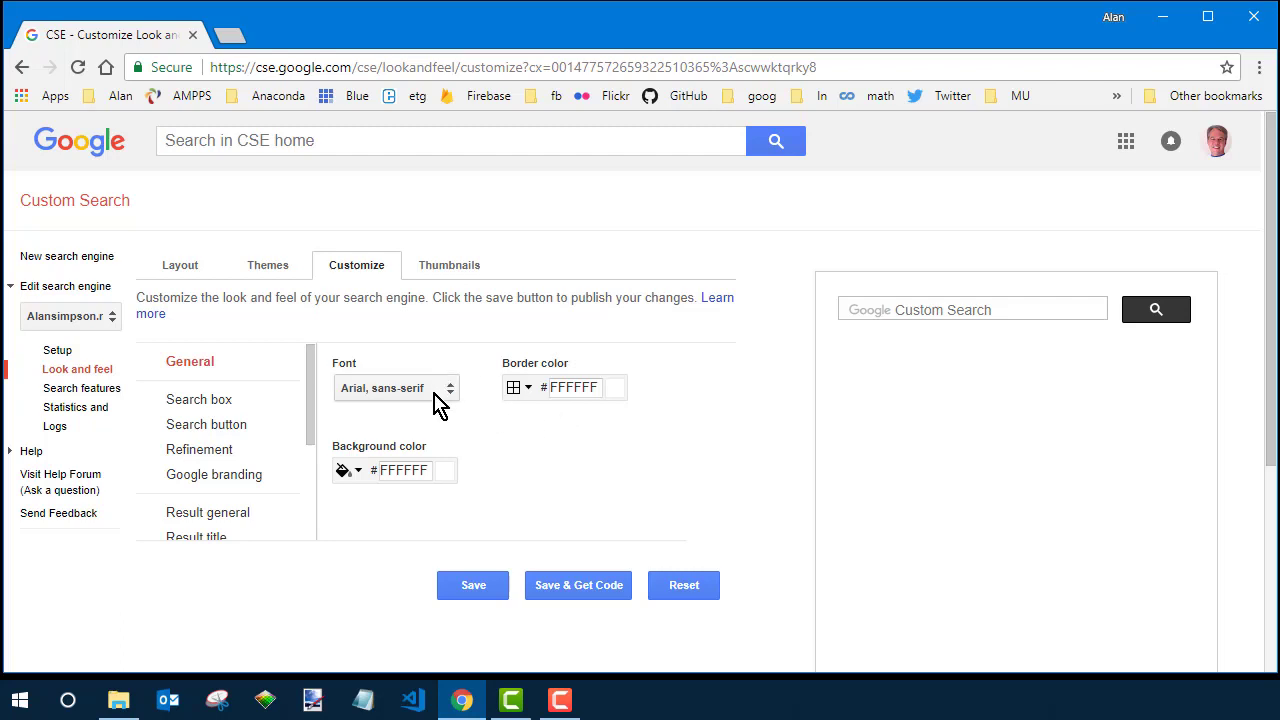
pyautogui.click(396, 388)
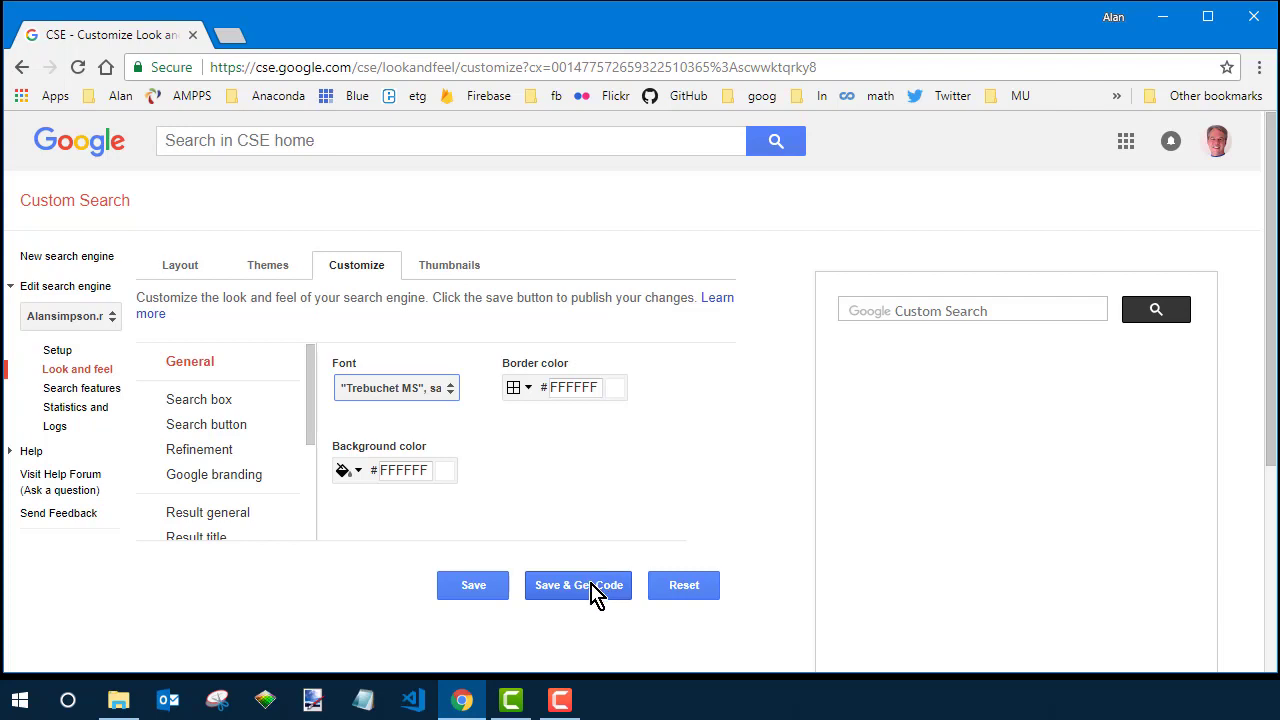
pyautogui.click(578, 584)
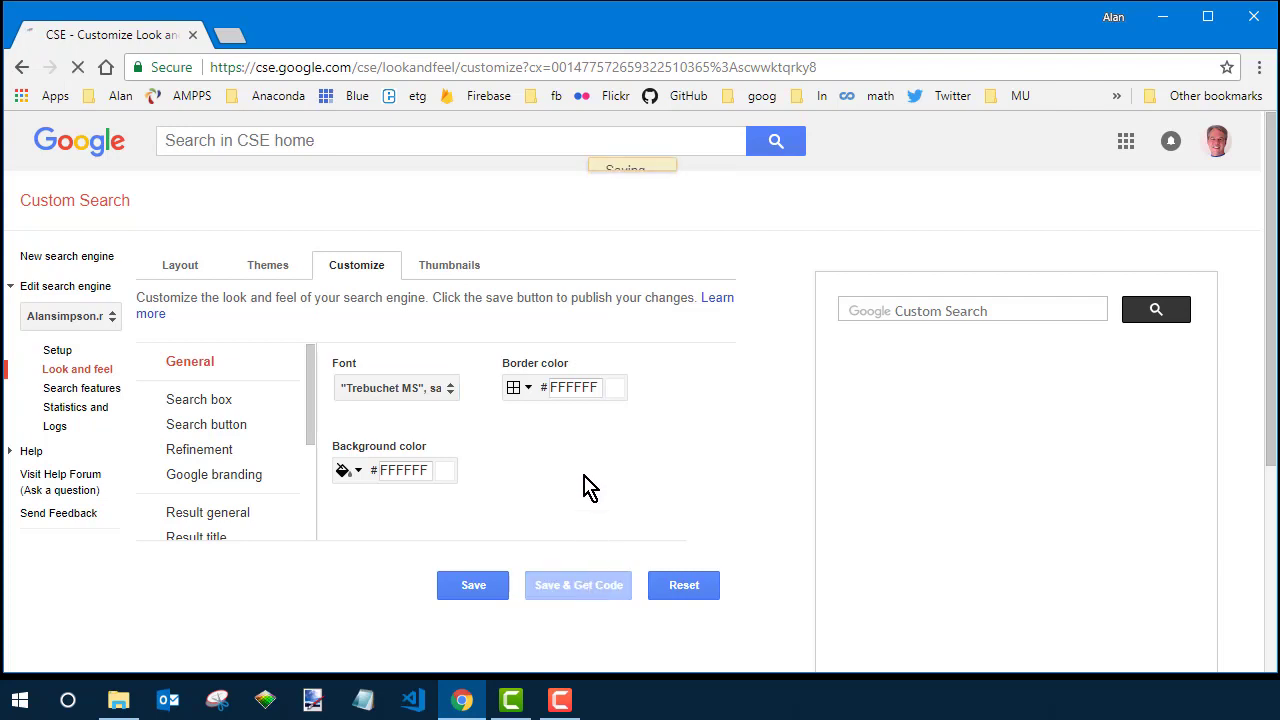
# Select the engine's whole embed script block on the Get code page
pyautogui.click(576, 584)
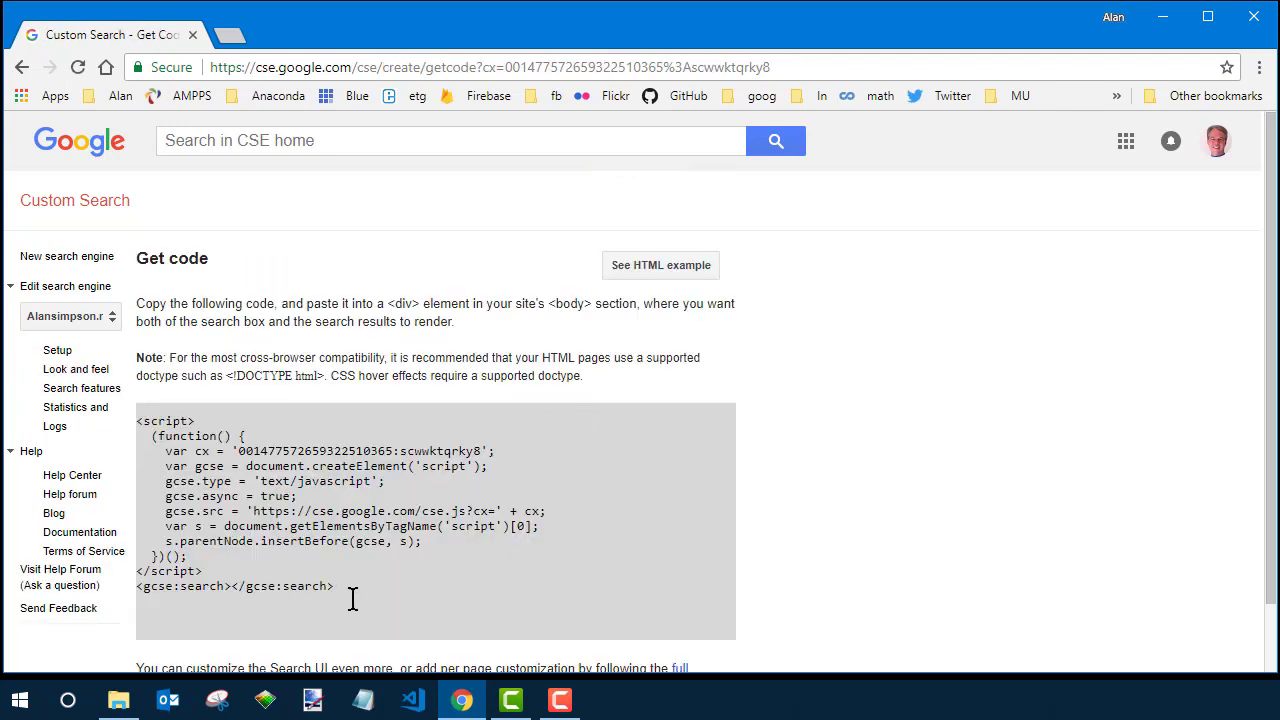
pyautogui.tripleClick(300, 490)
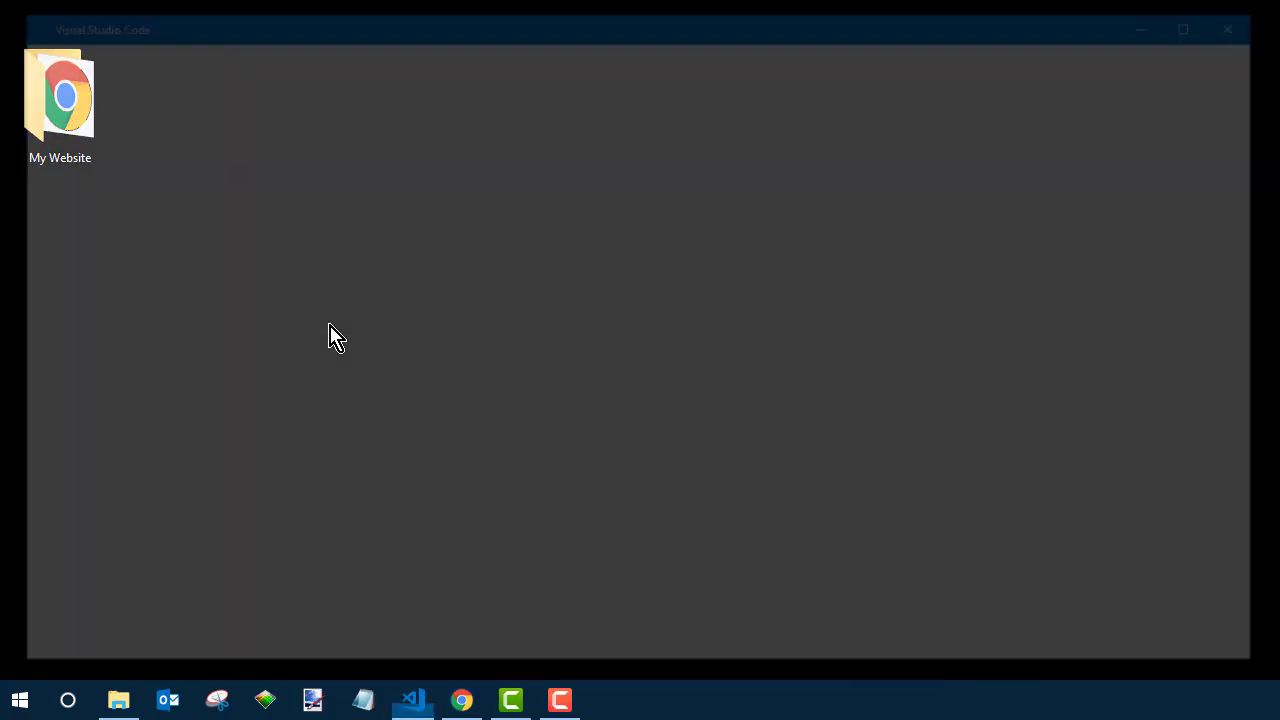
# Create search.html in My Website with the CSE embed code and view it in the default browser
pyautogui.click(412, 700)
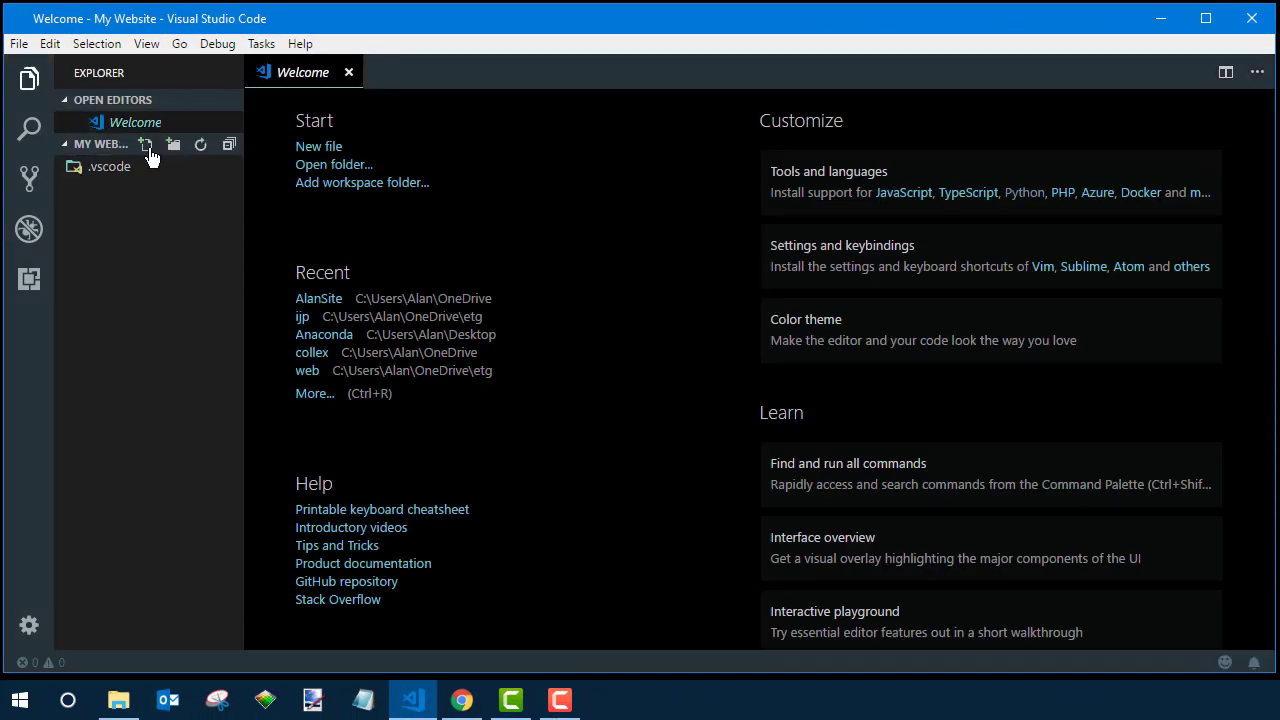
pyautogui.click(146, 144)
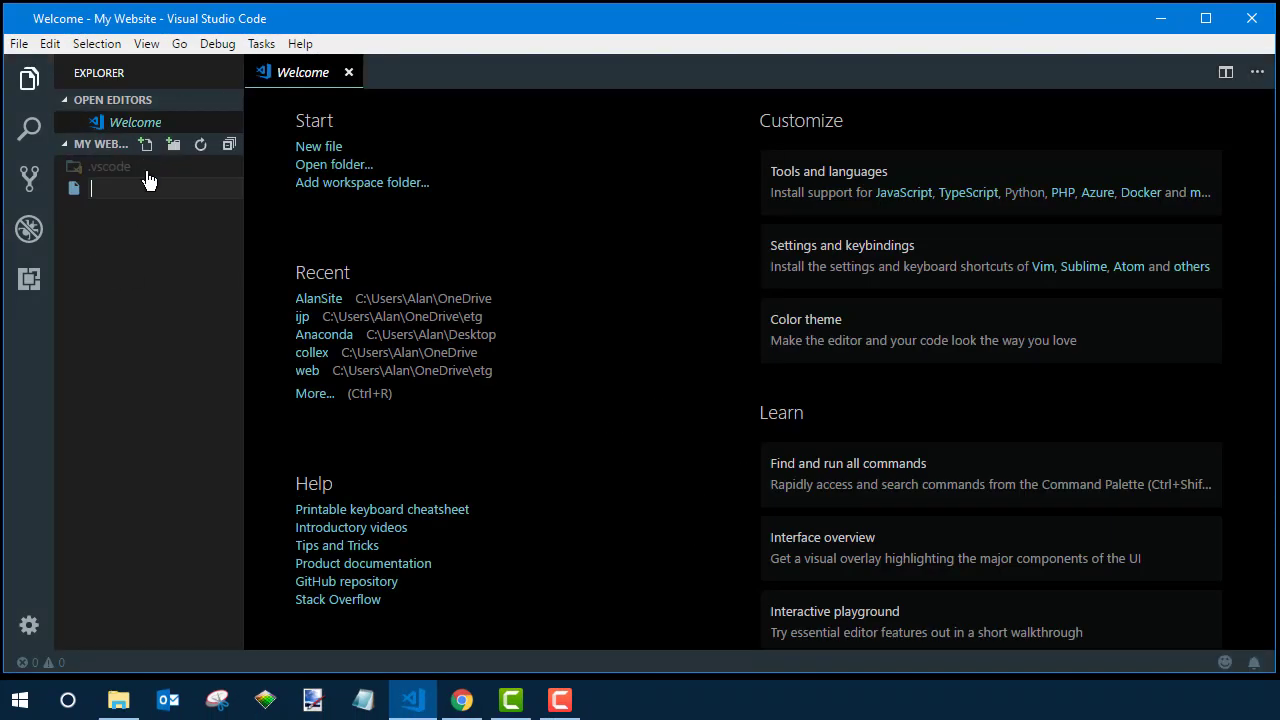
pyautogui.write('search.html')
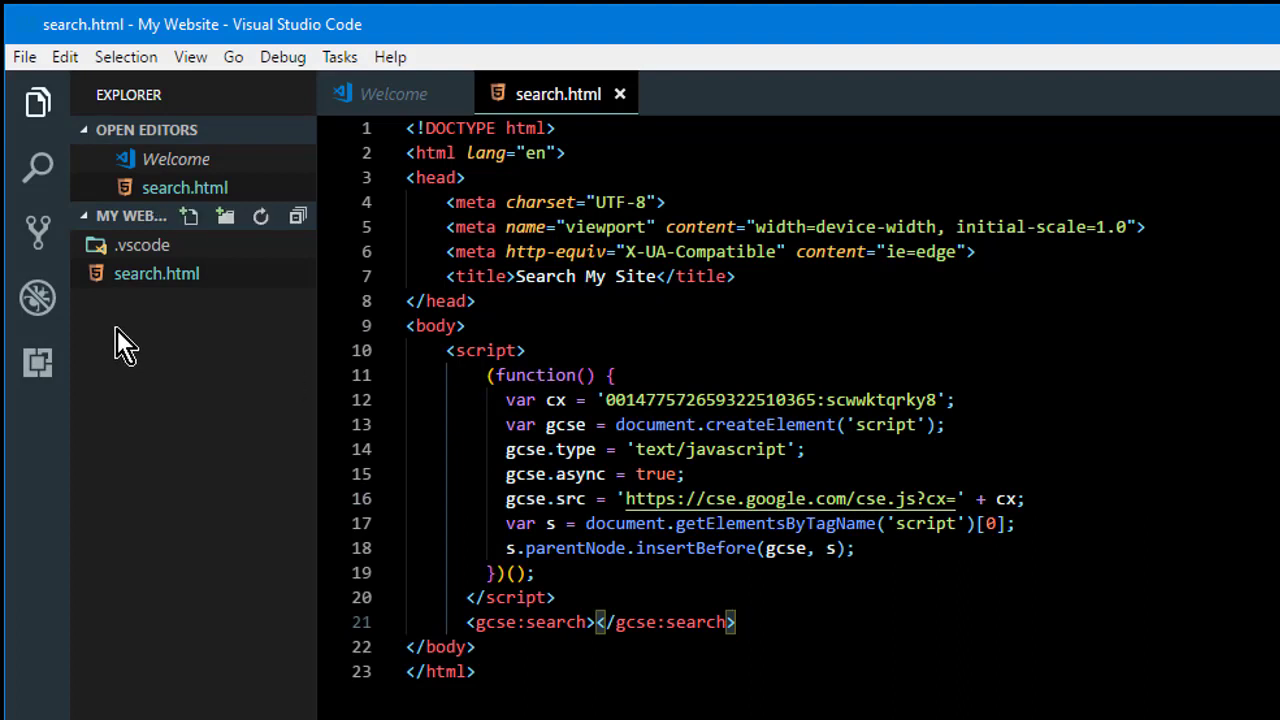
pyautogui.rightClick(156, 272)
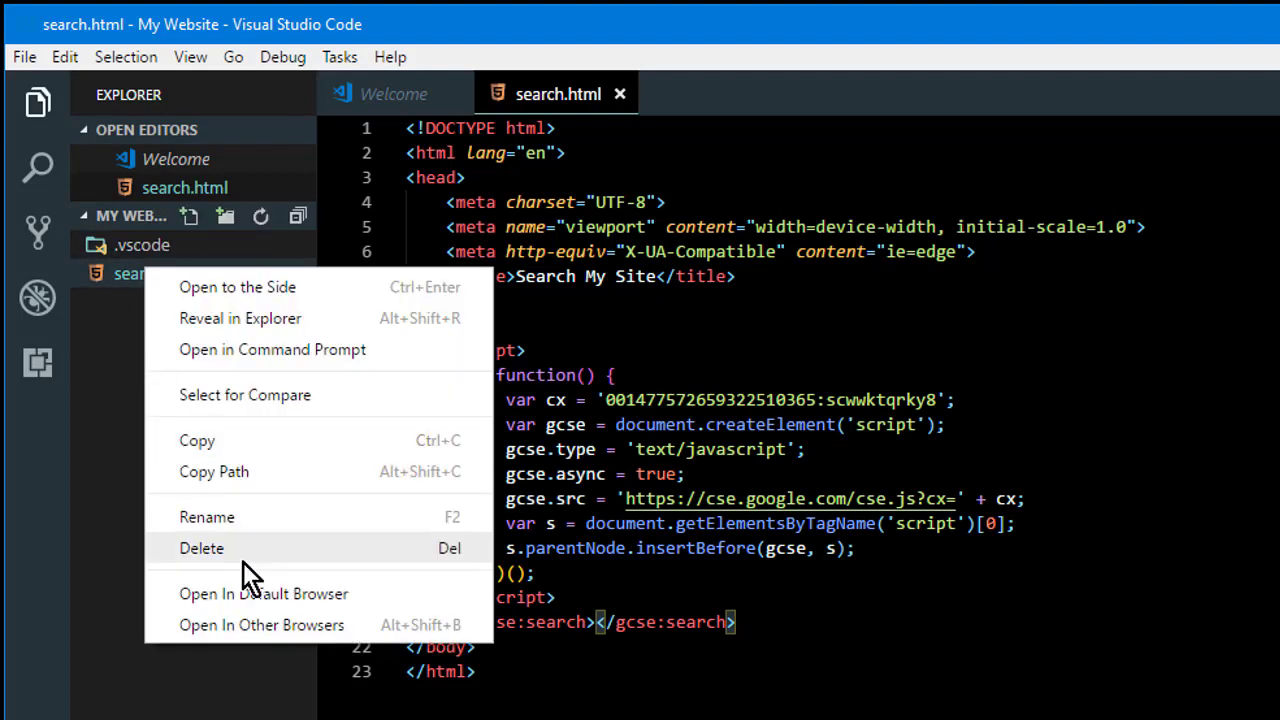
pyautogui.click(264, 592)
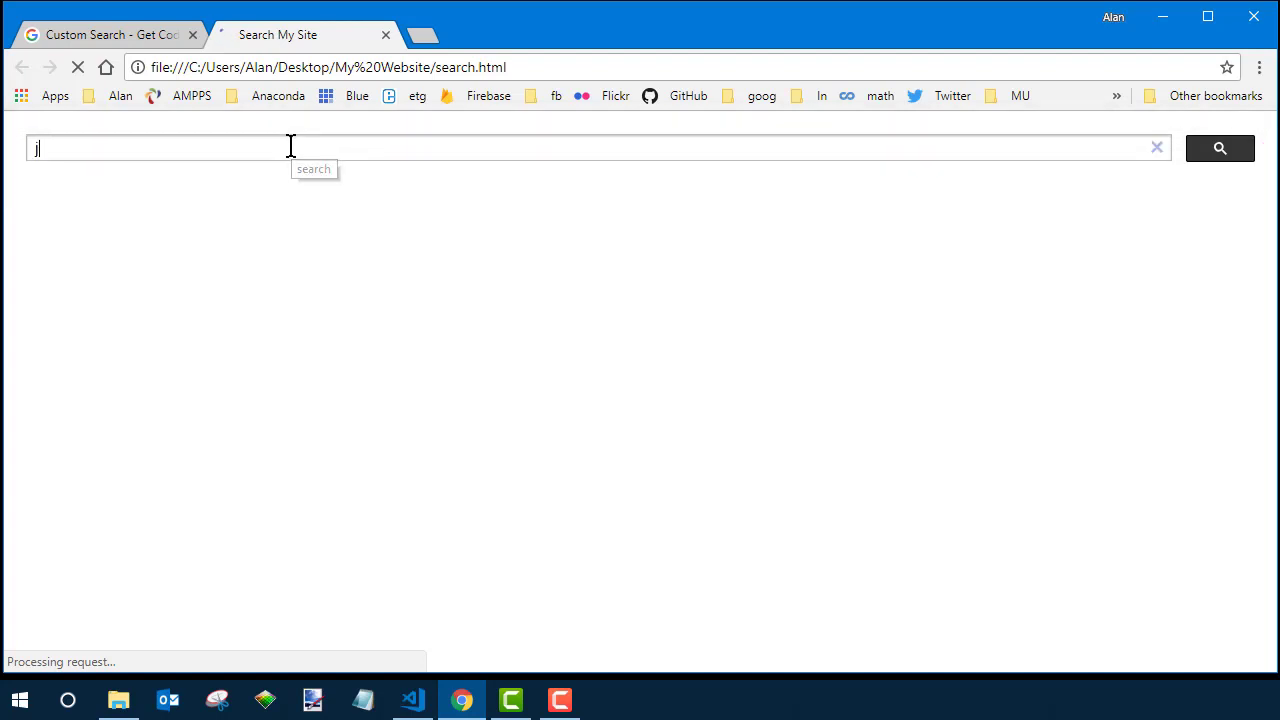
# Search the test page for 'javascript' and review the roughly 80 AlanSimpson.me results
pyautogui.write('avascript')
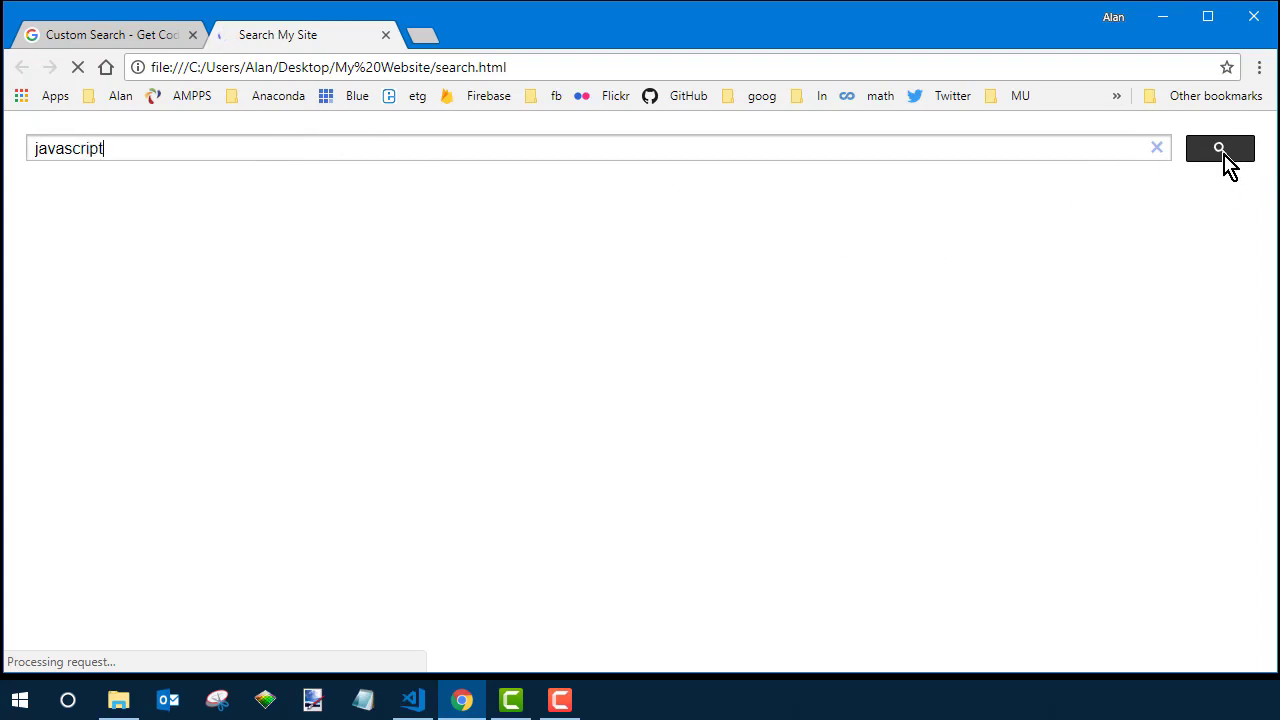
pyautogui.click(1220, 148)
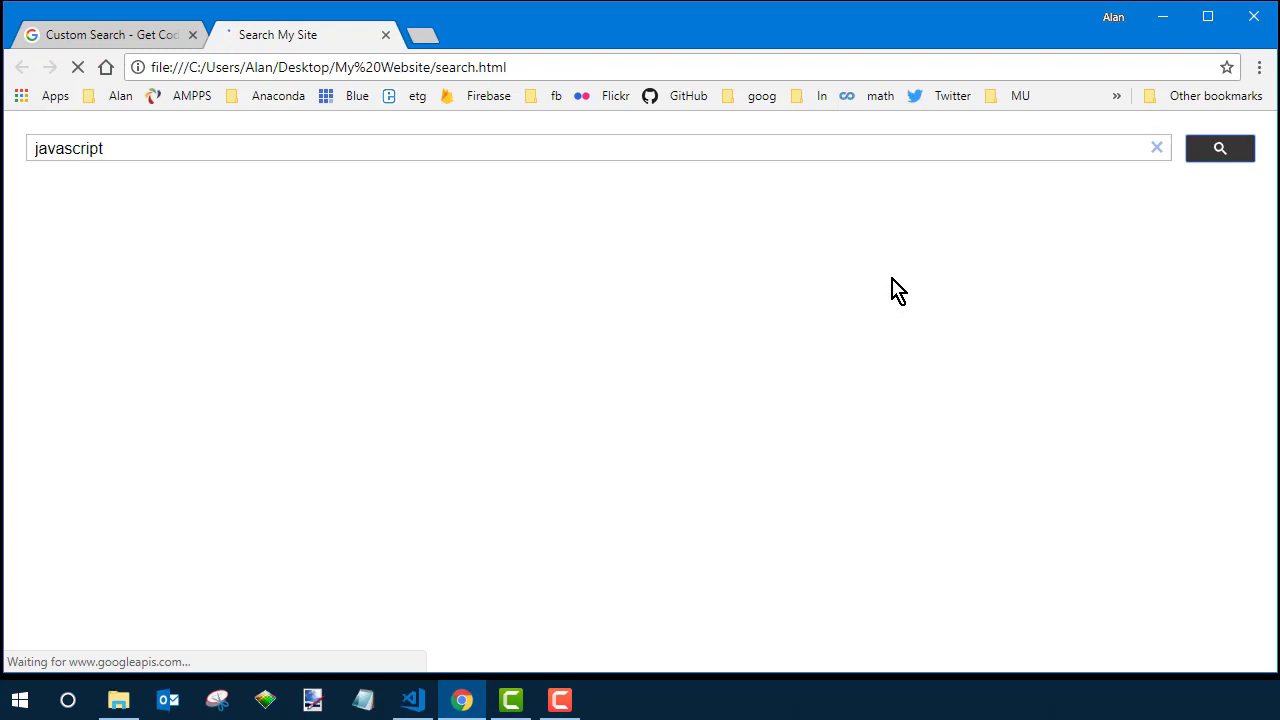
pyautogui.click(1220, 148)
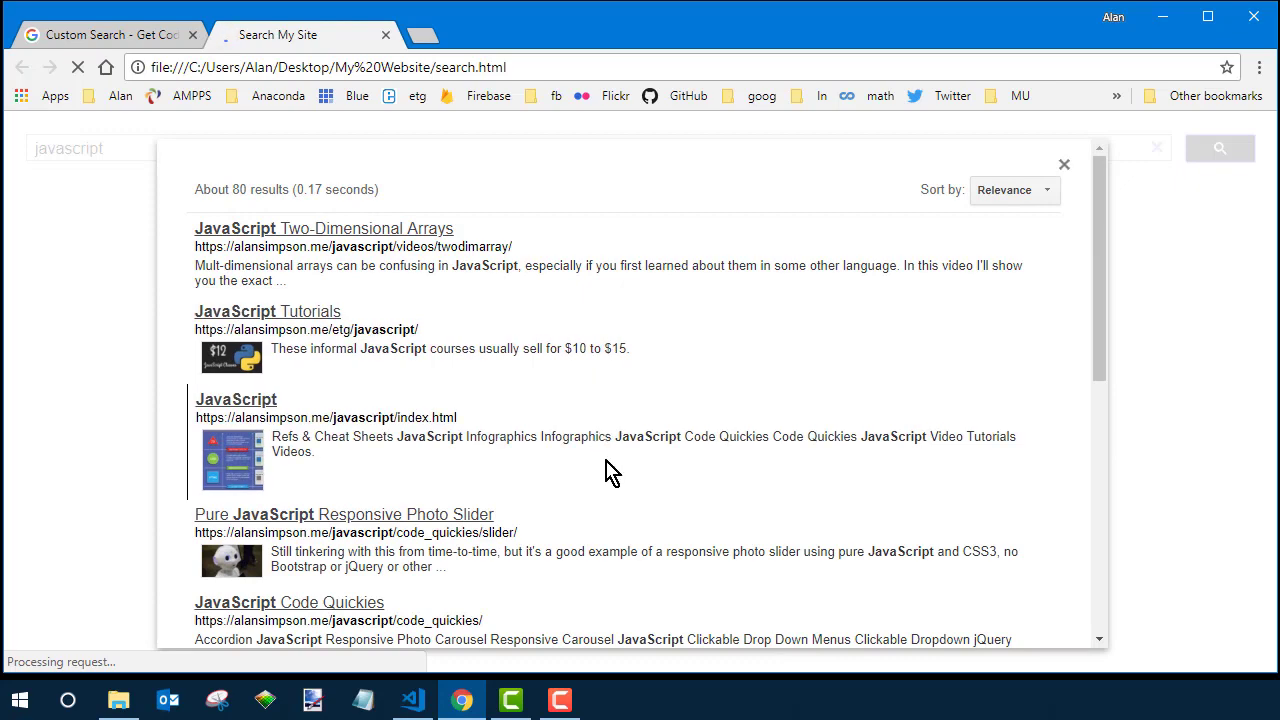
pyautogui.scroll(-3)
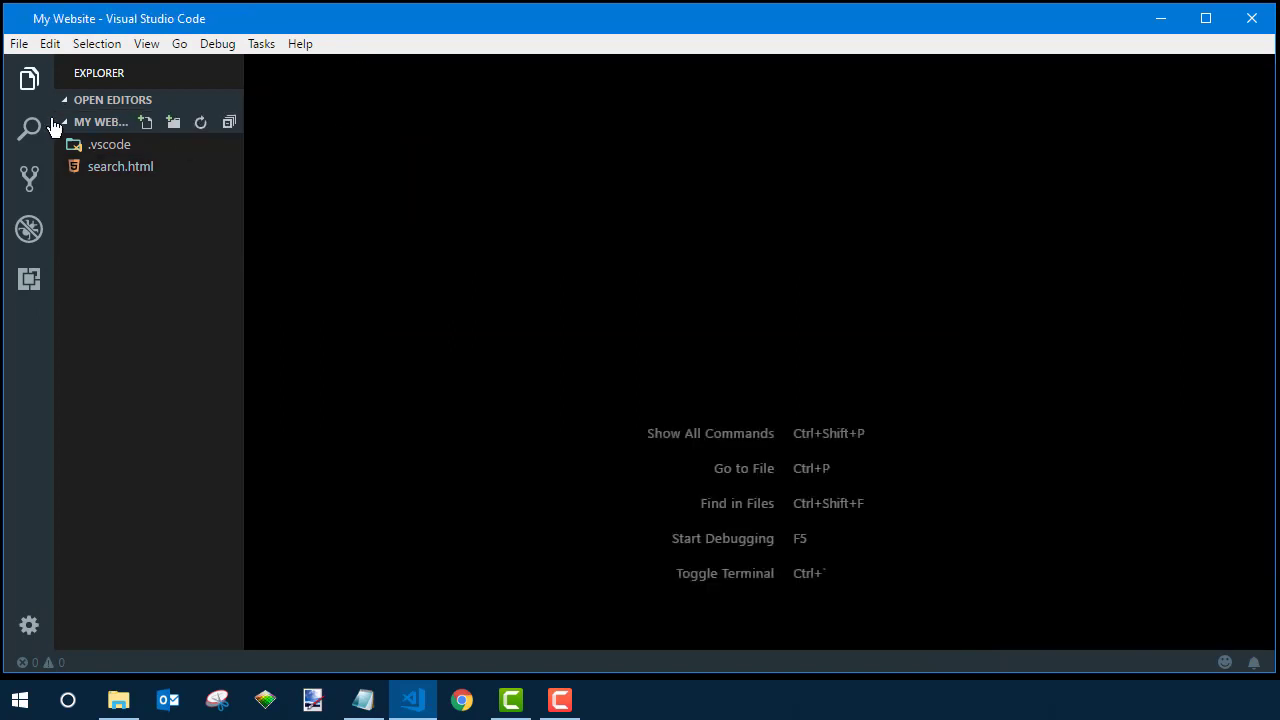
# Close My Website via File > Close Folder, reopen the recent AlanSite project and load headernav.html
pyautogui.click(18, 44)
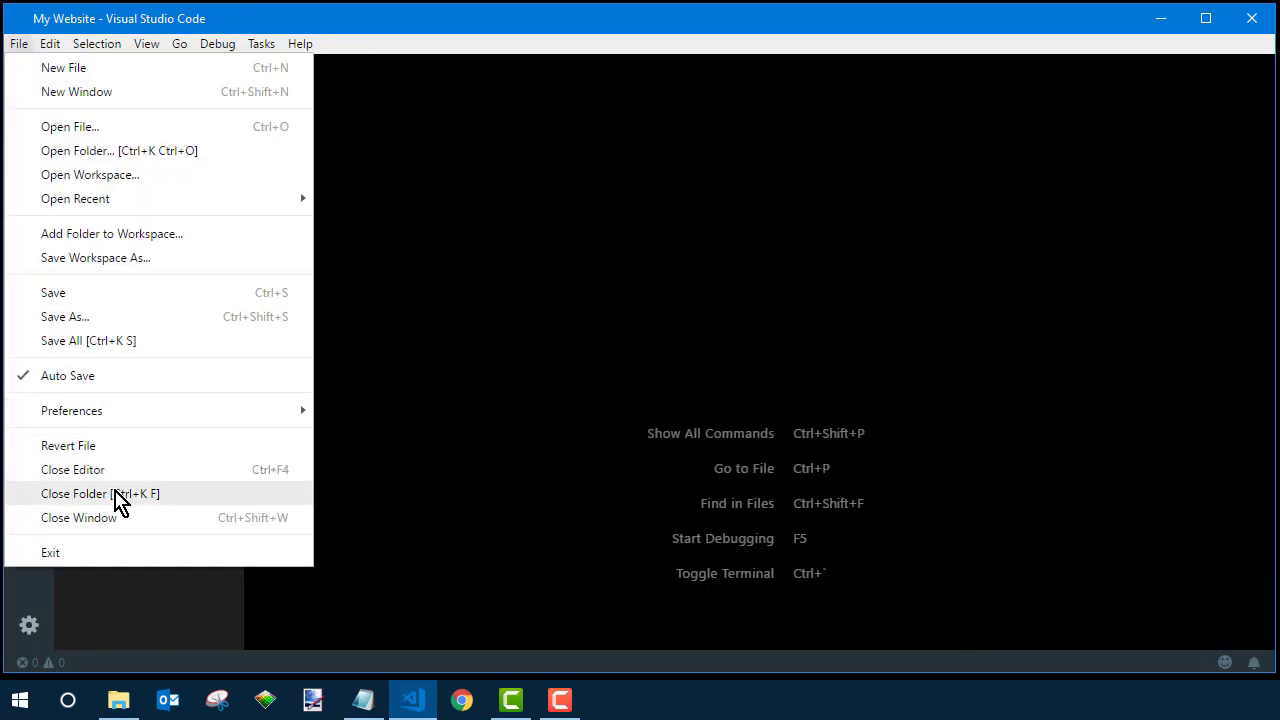
pyautogui.click(100, 492)
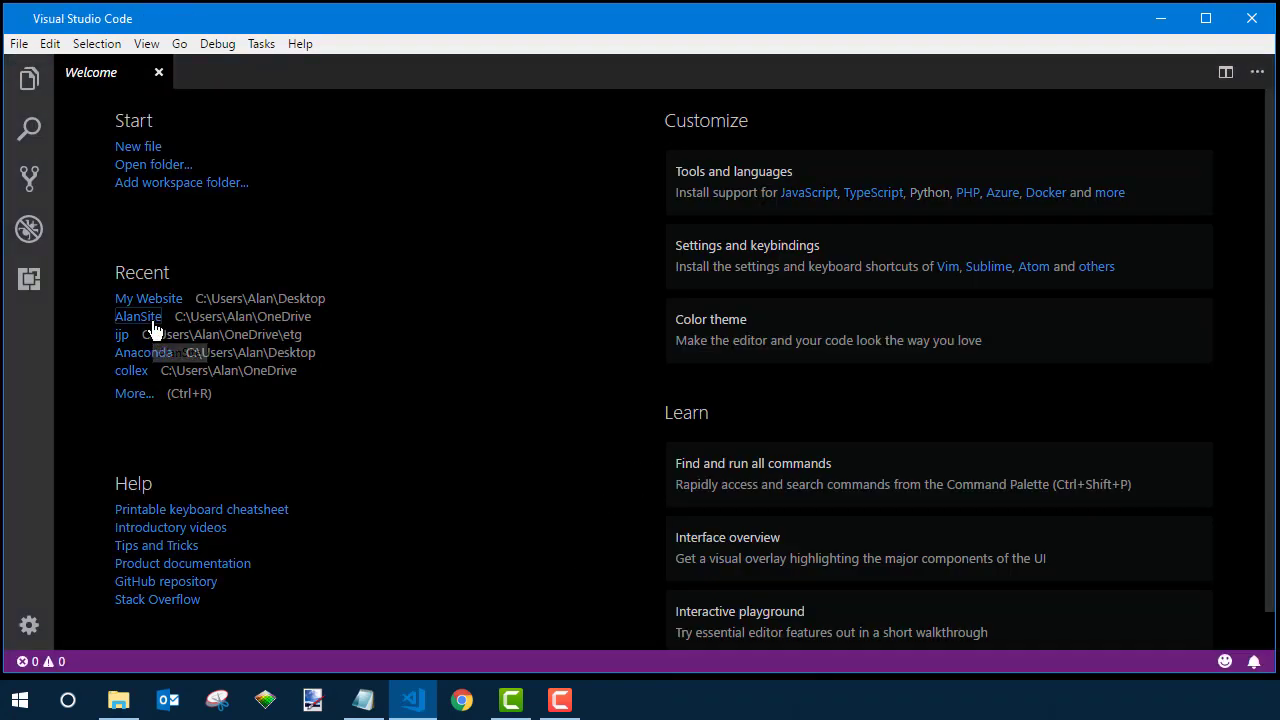
pyautogui.click(136, 316)
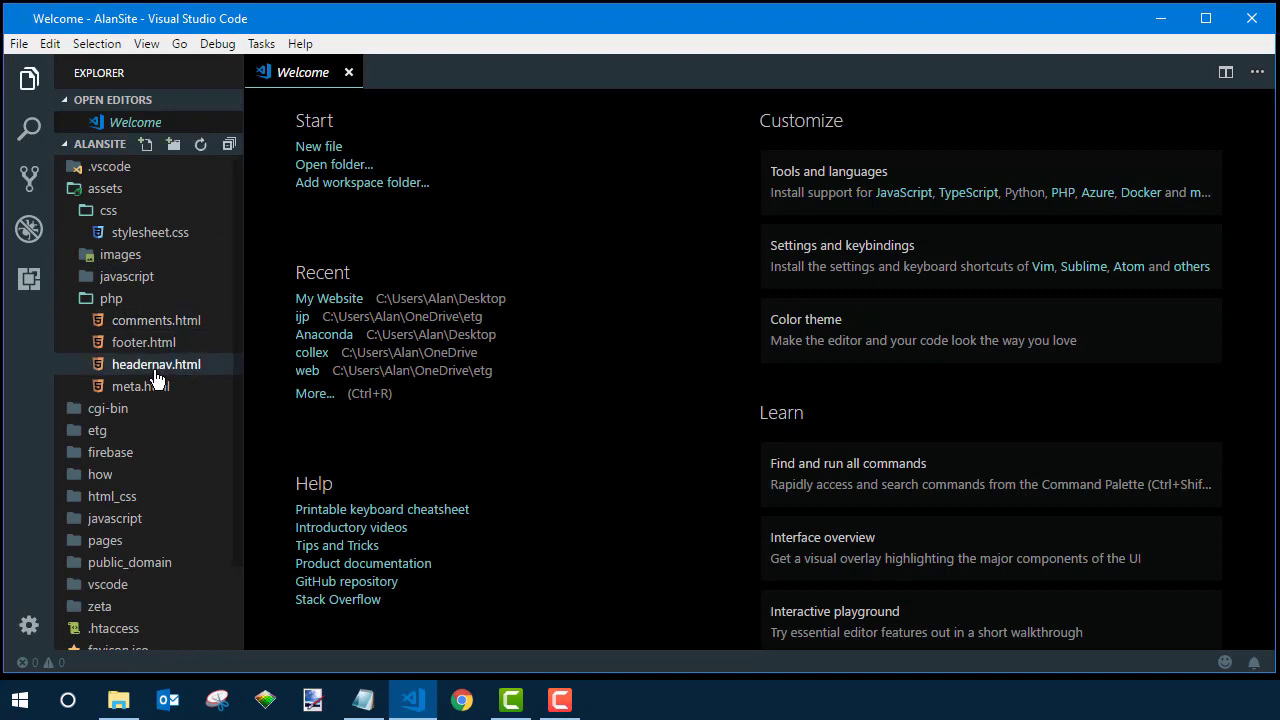
pyautogui.doubleClick(156, 364)
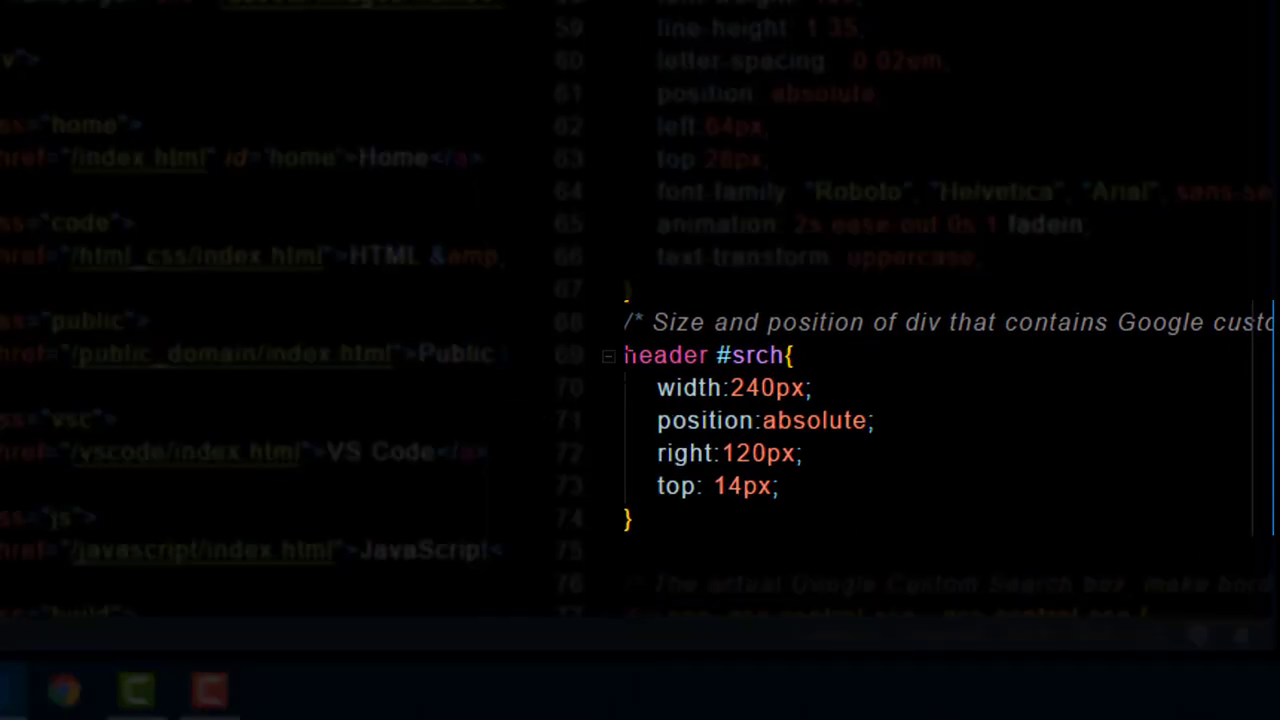
pyautogui.moveTo(688, 388)
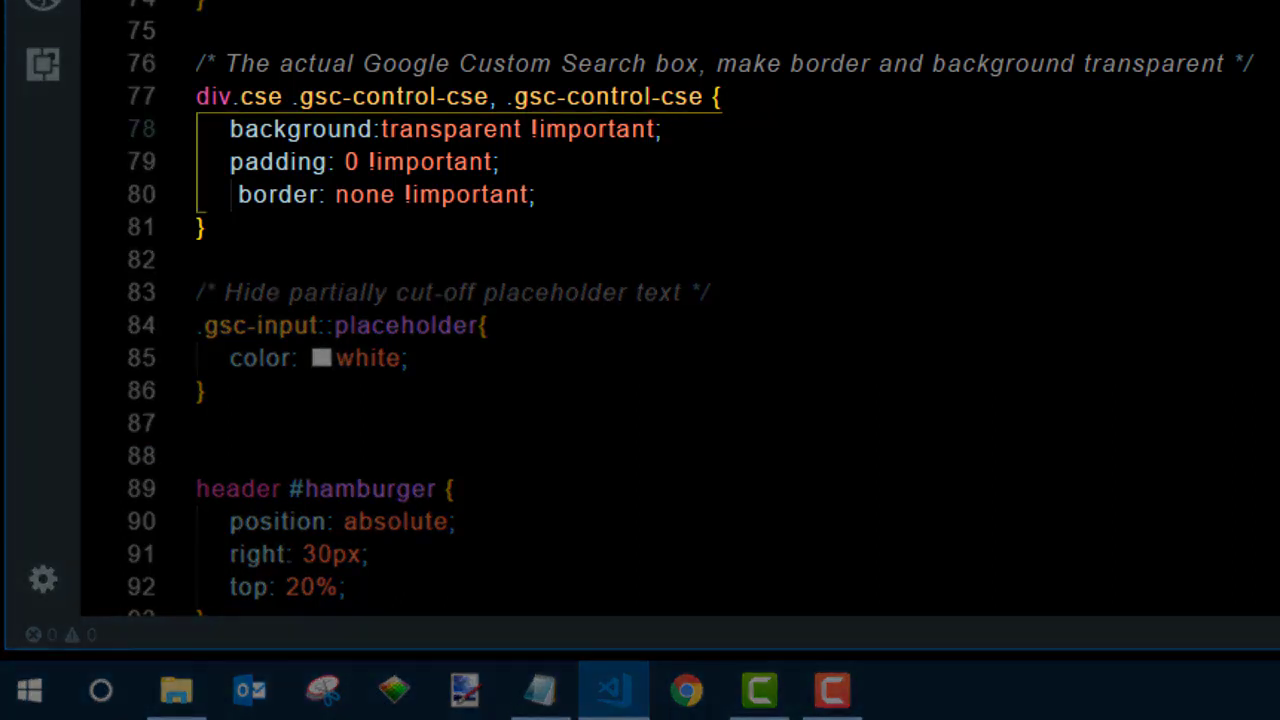
# Add #srch positioning, transparent .gsc-control-cse background/border and hidden .gsc-input placeholder rules
pyautogui.click(570, 194)
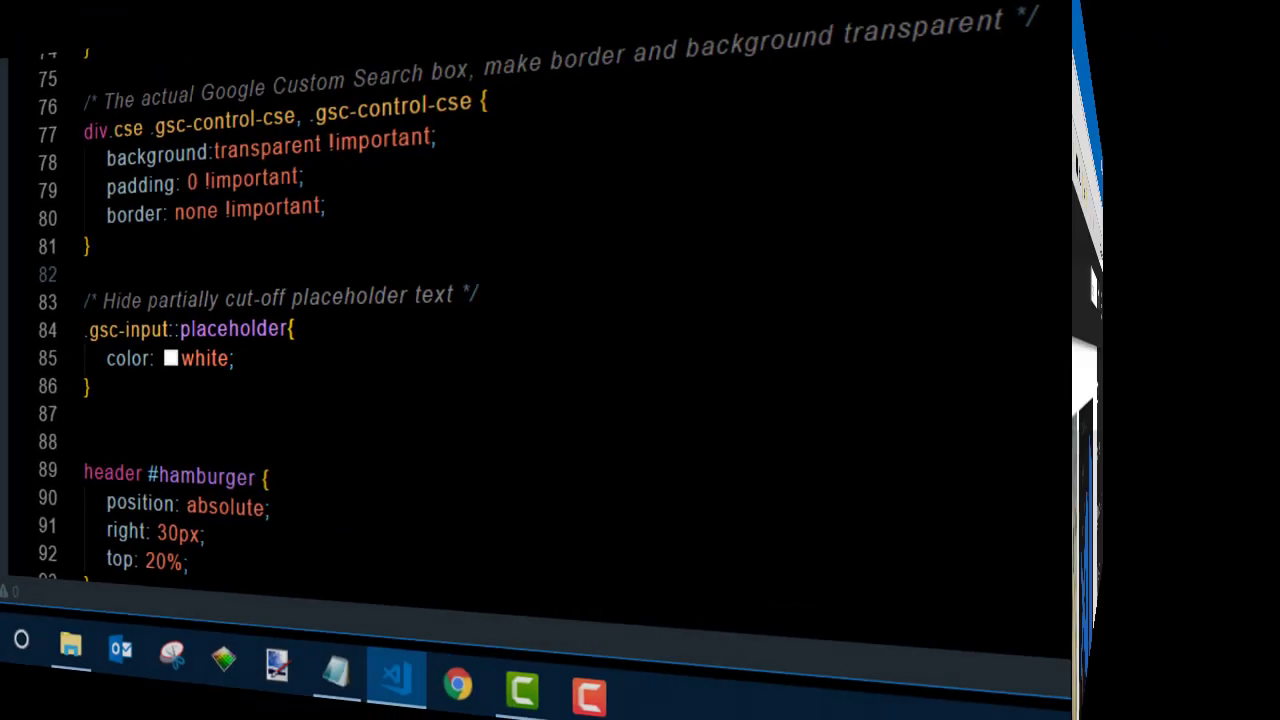
# Review stylesheet.css in the Explorer before checking the live alansimpson.me header search box
pyautogui.click(456, 684)
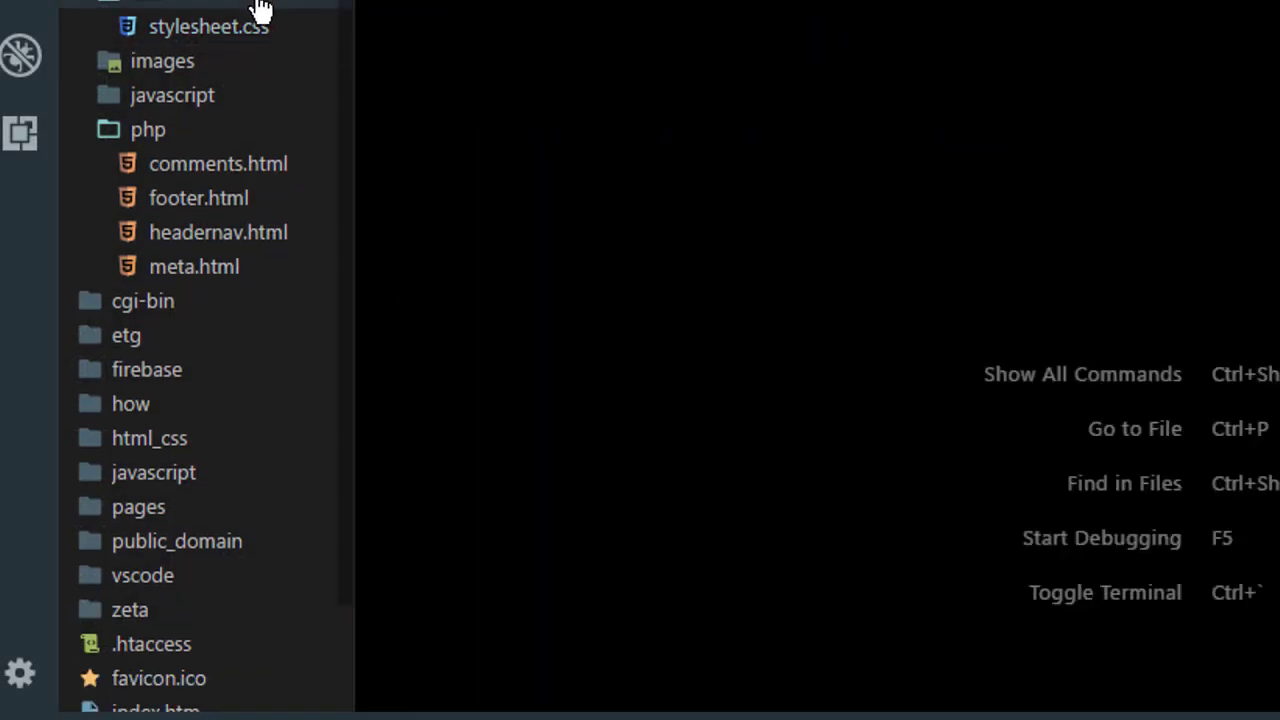
pyautogui.click(172, 94)
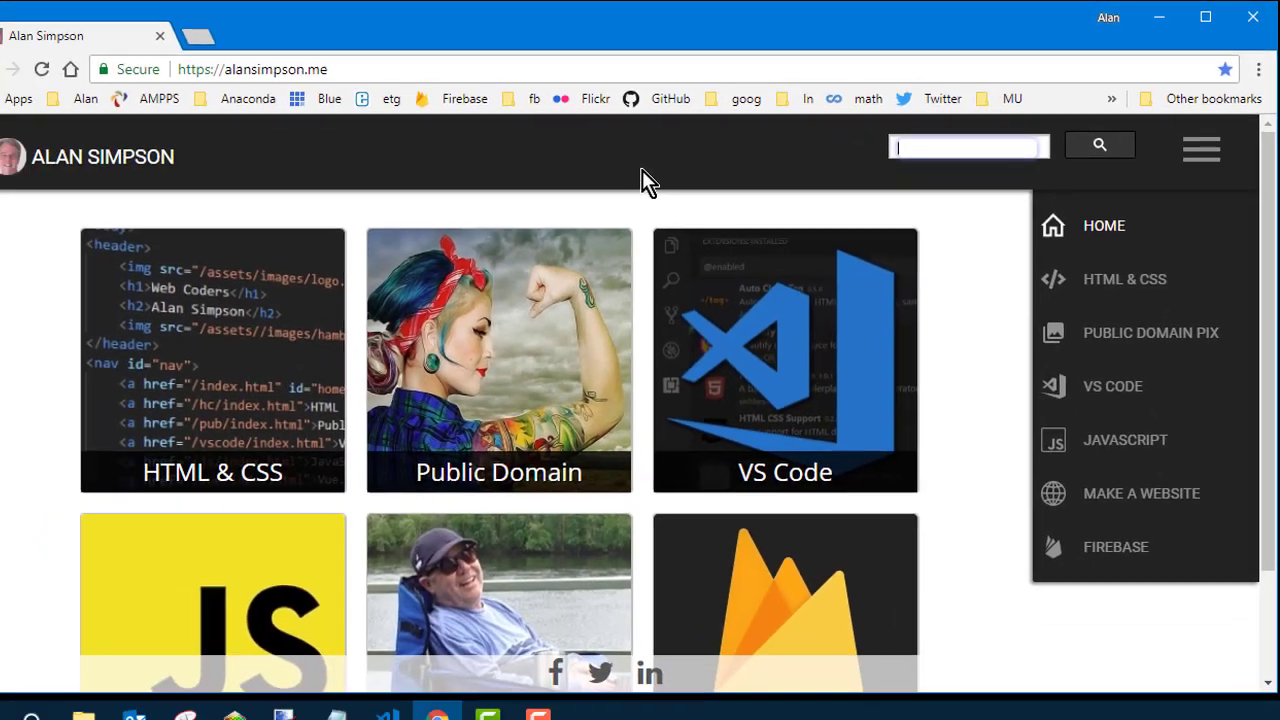
# Search the live site's header box for 'javascript' and scroll the results overlay from alansimpson.me
pyautogui.write('javasc')
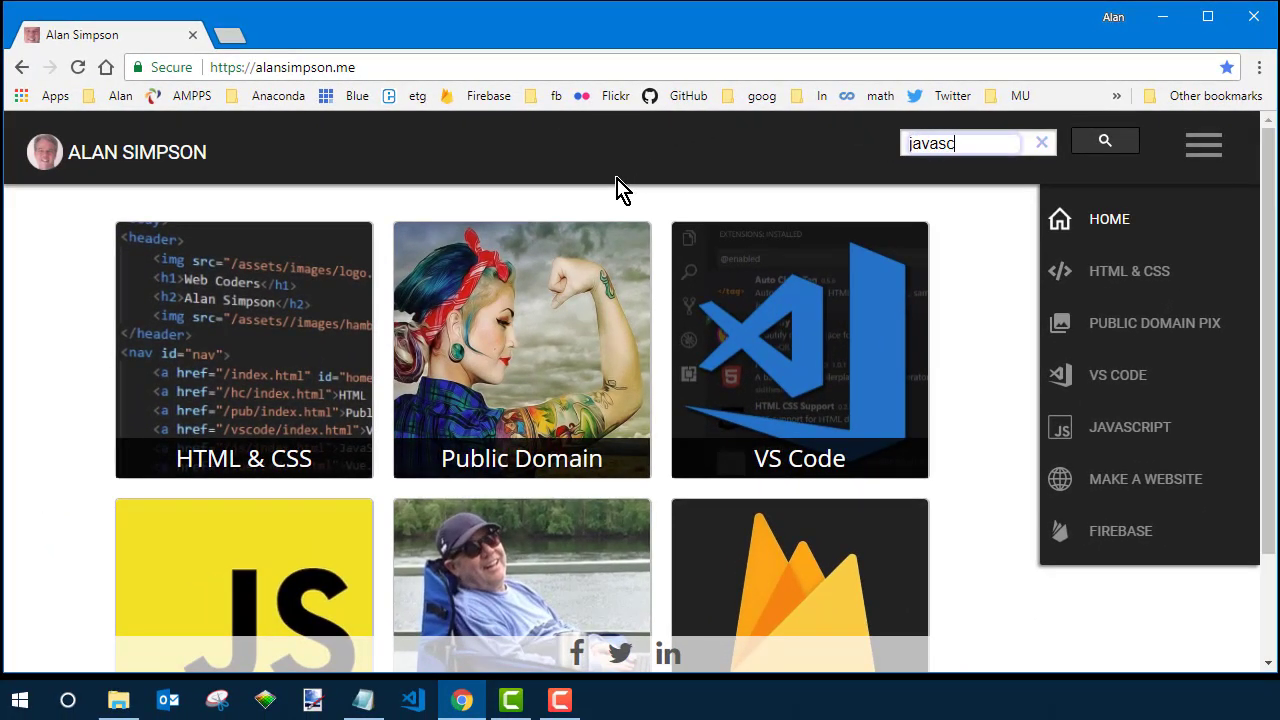
pyautogui.write('ript')
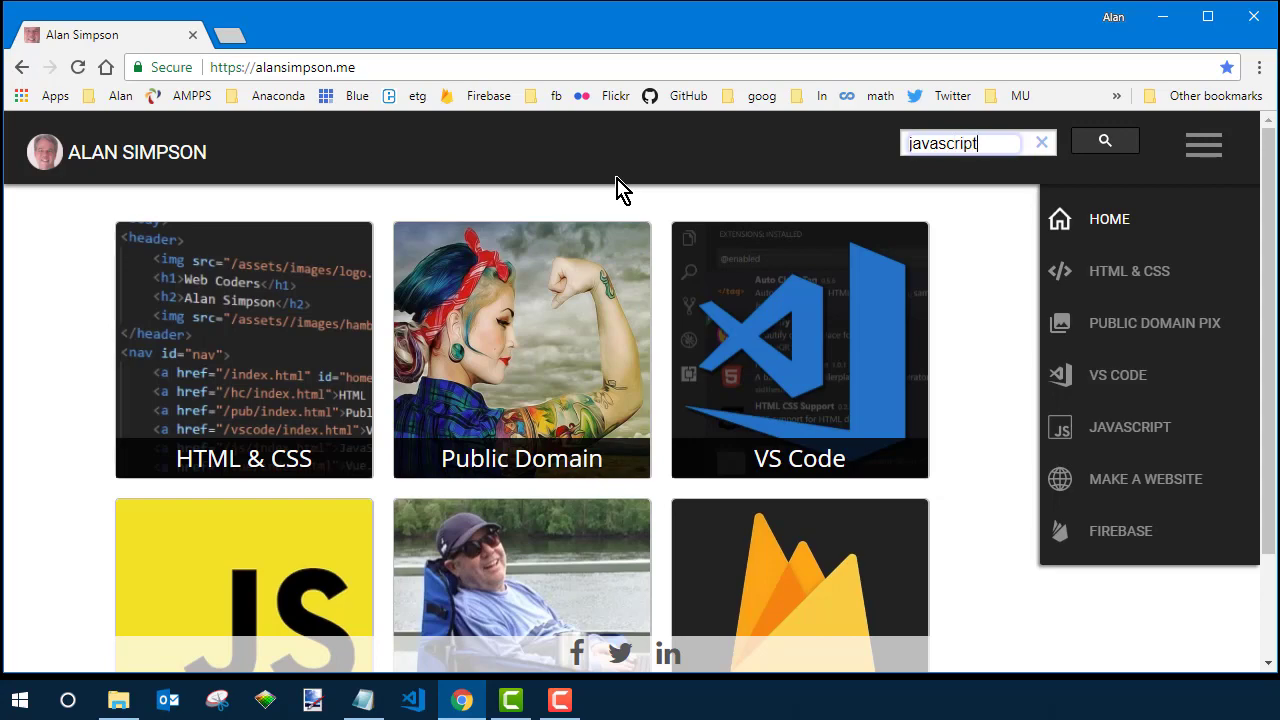
pyautogui.click(1104, 140)
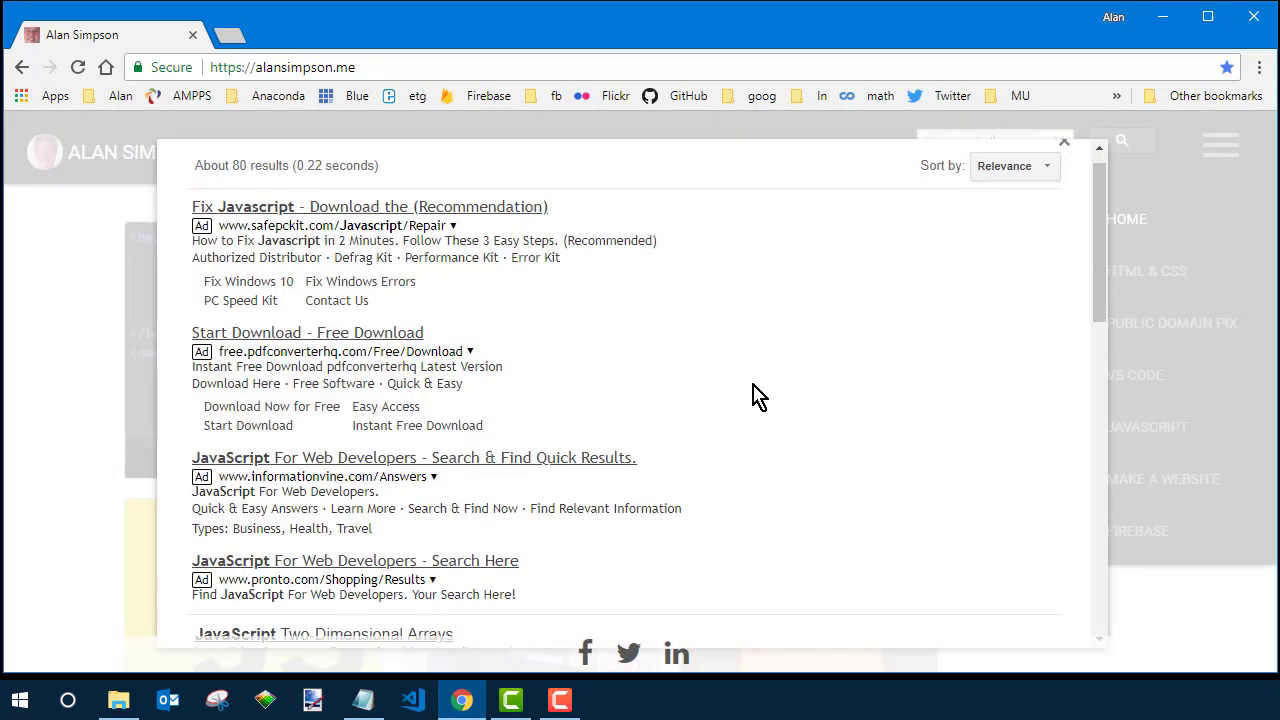
pyautogui.scroll(-3)
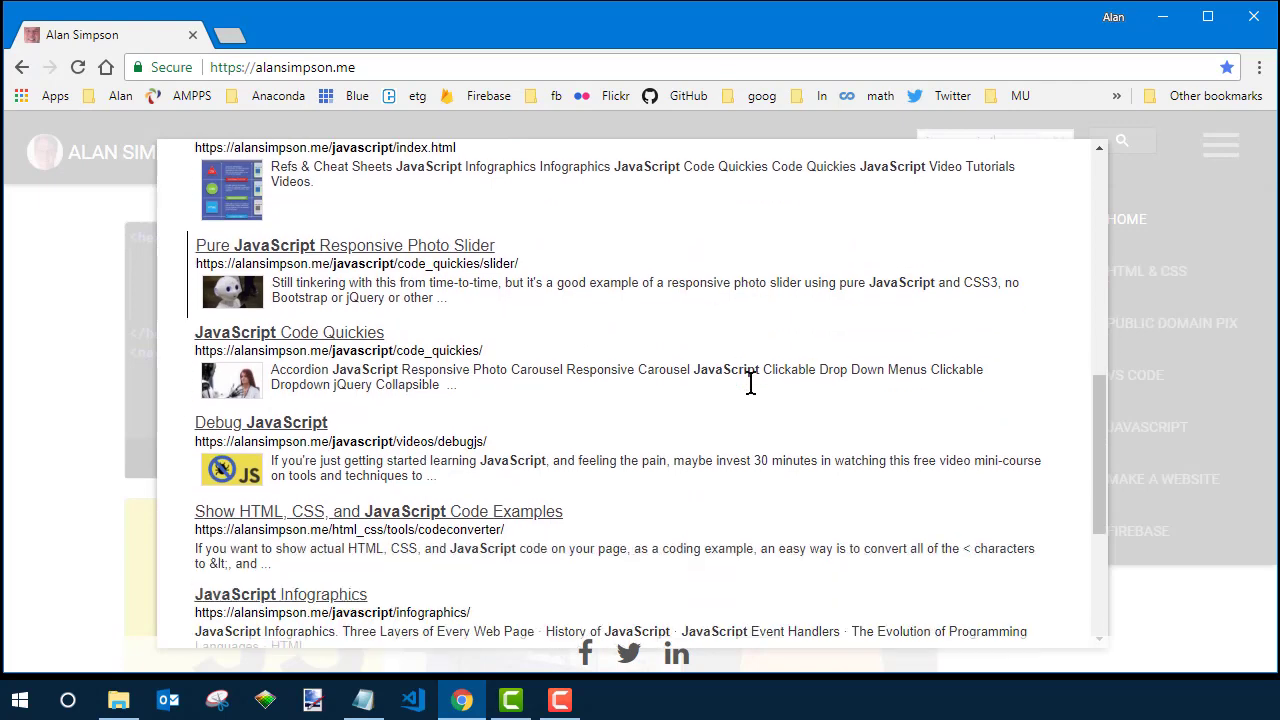